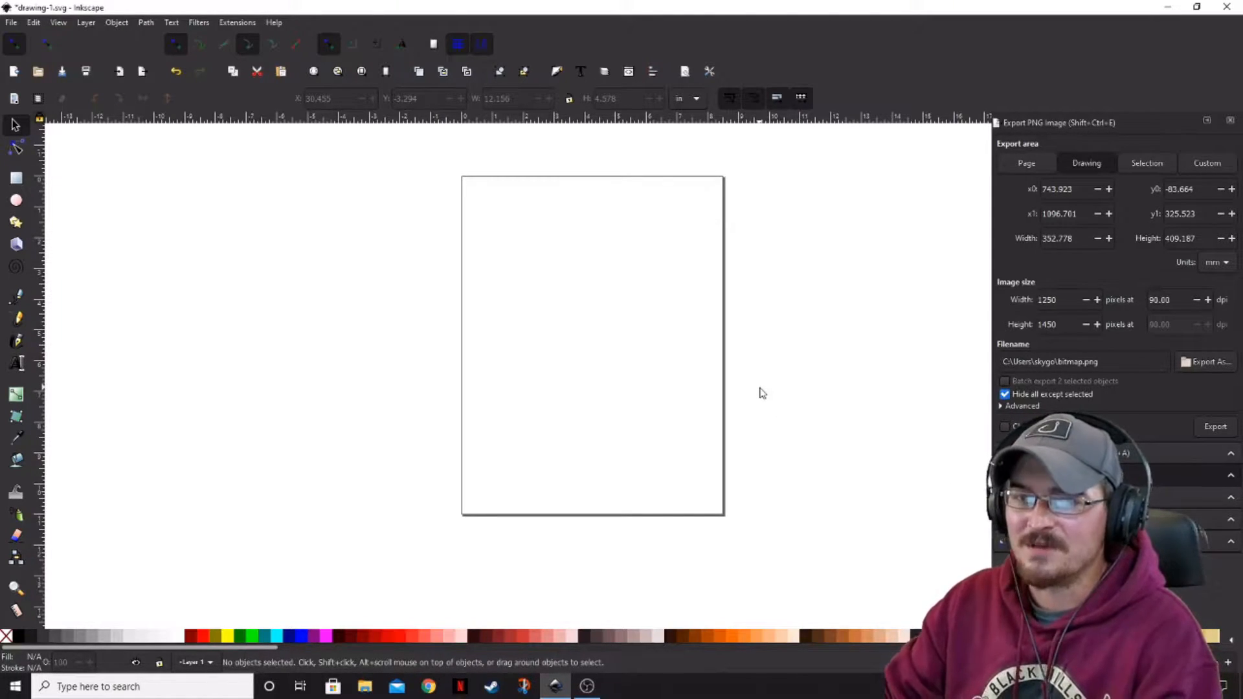
mouse_move(368, 239)
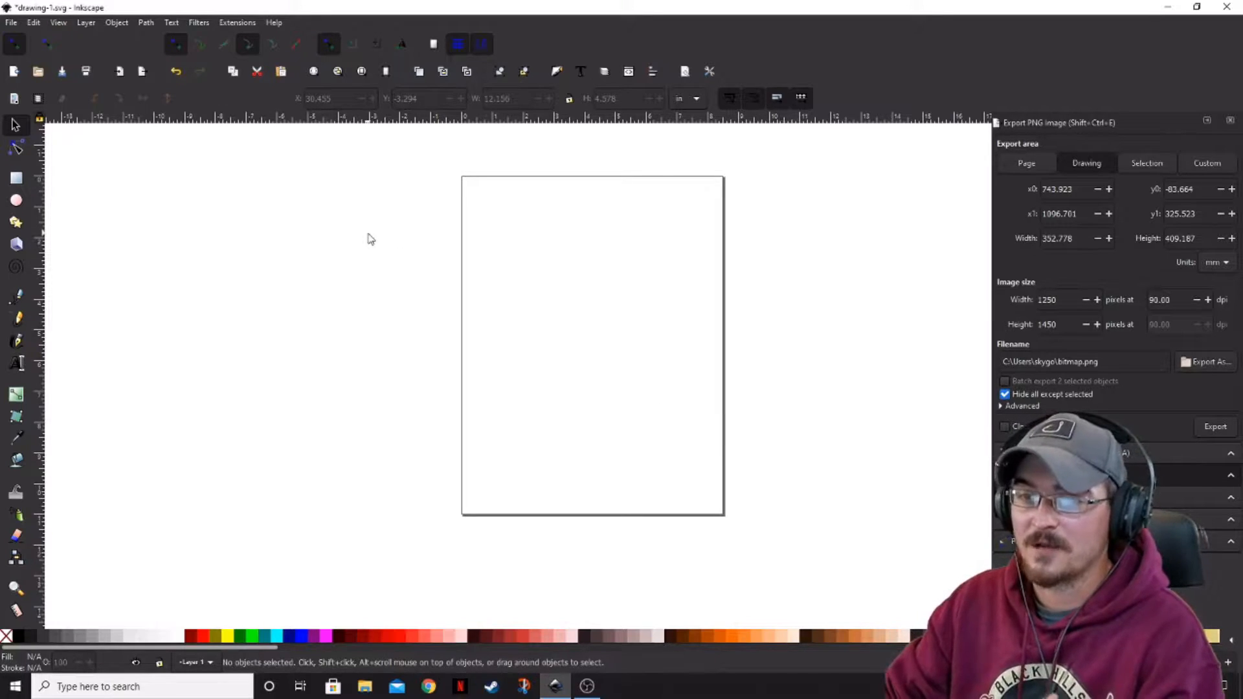
- Browse the File and Edit menus, review the document's page settings, then close them
left_click(11, 21)
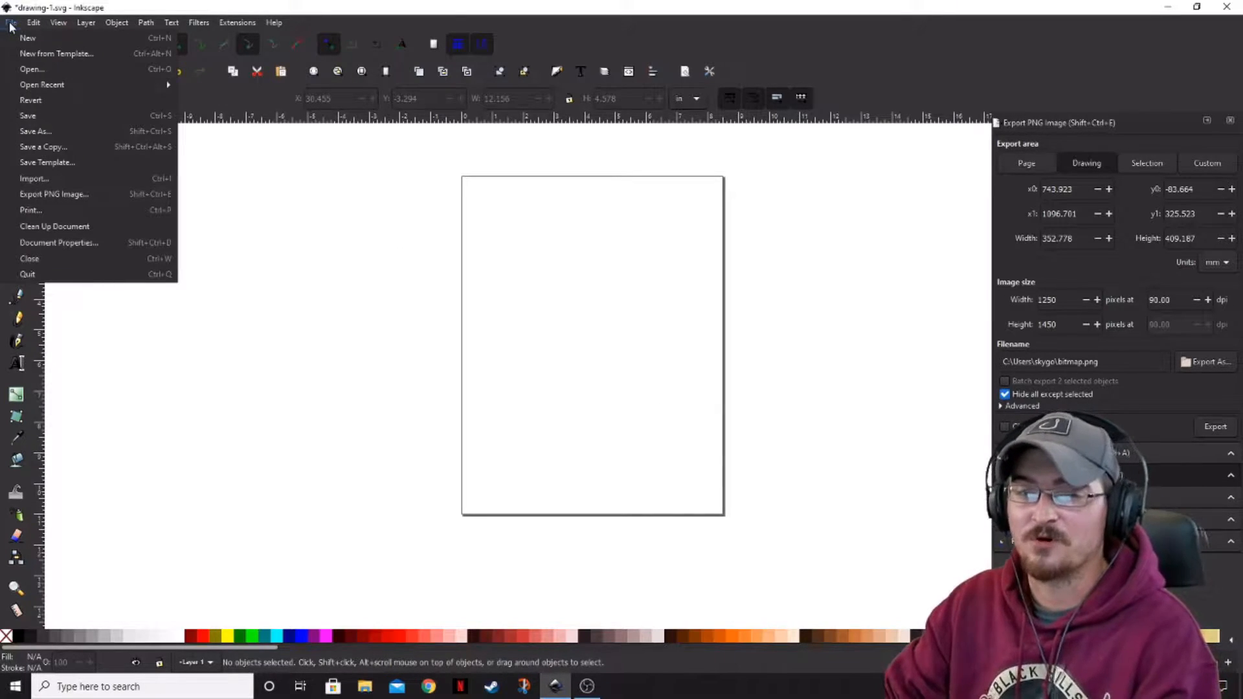
left_click(33, 22)
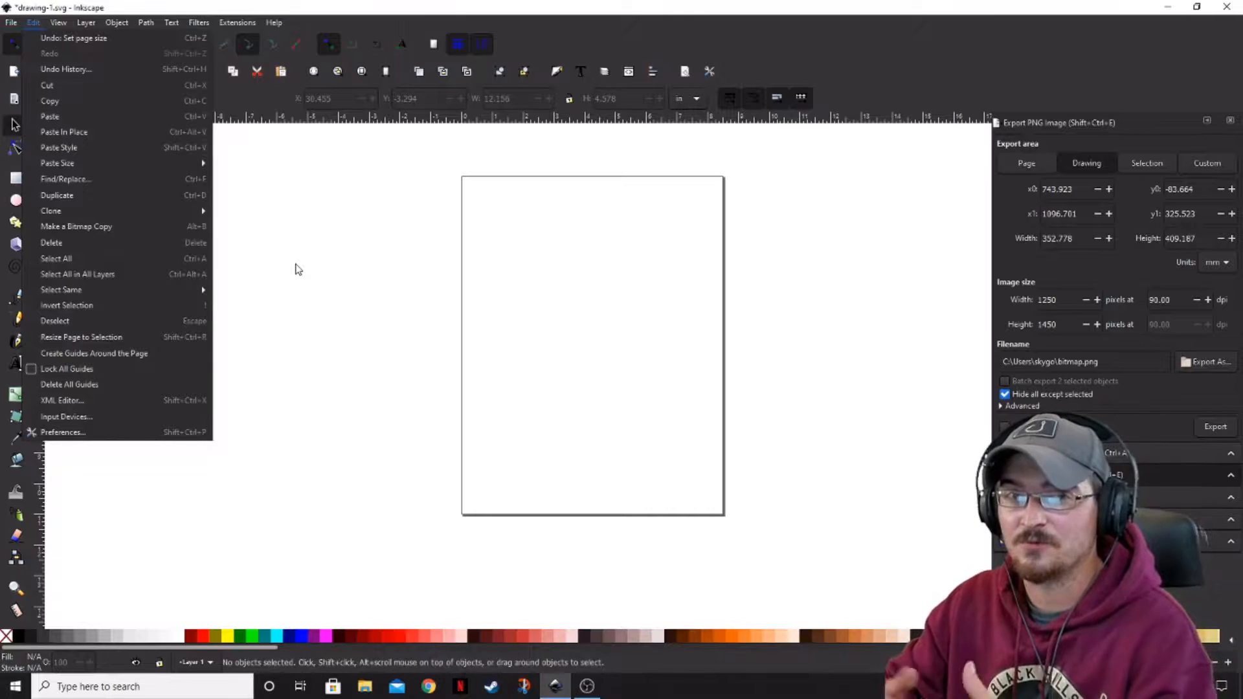
left_click(11, 21)
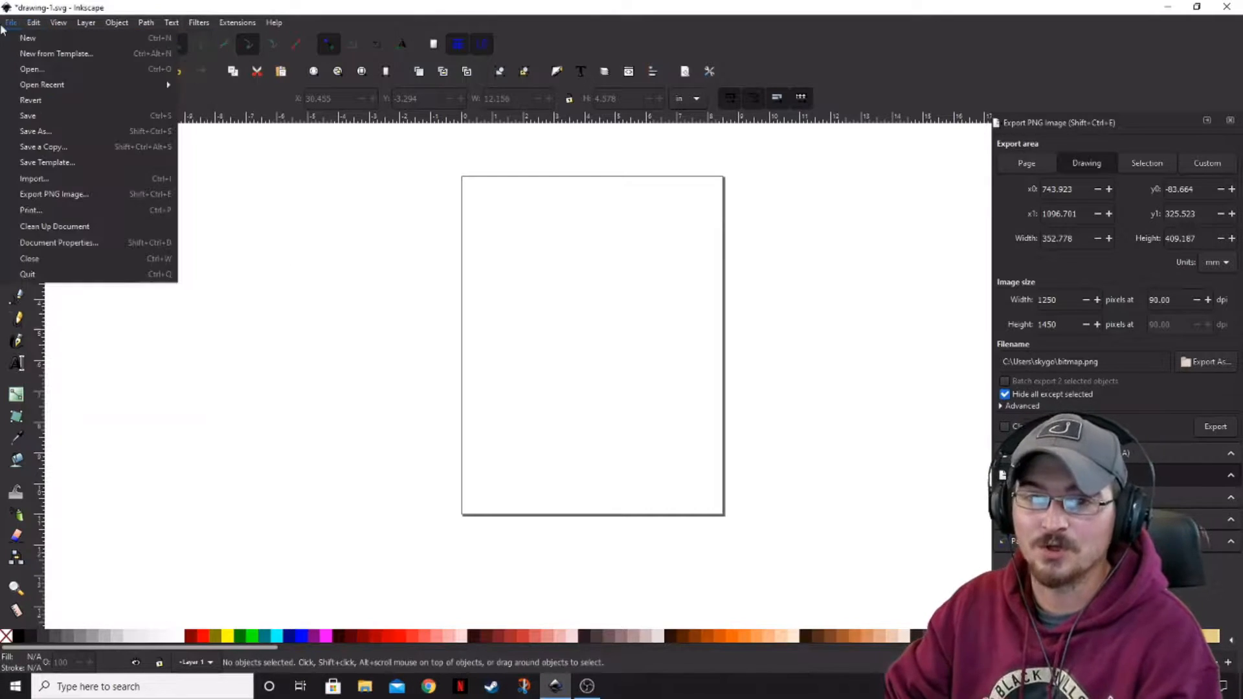
left_click(59, 243)
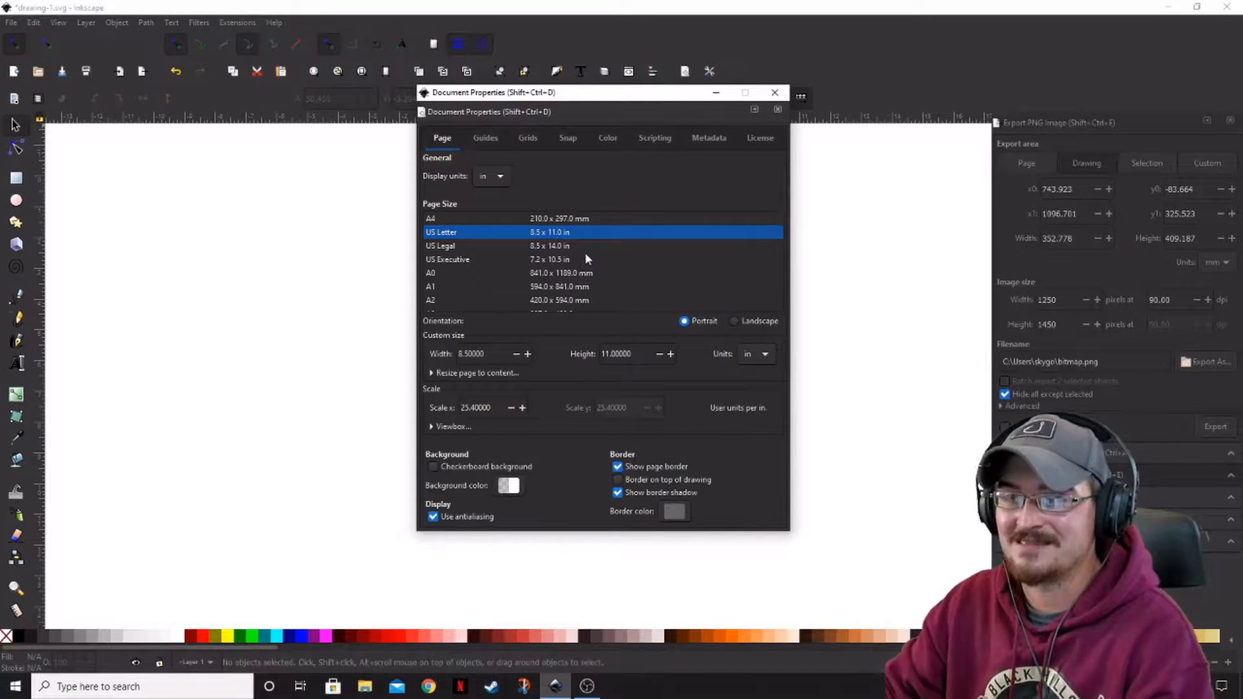
mouse_move(489, 259)
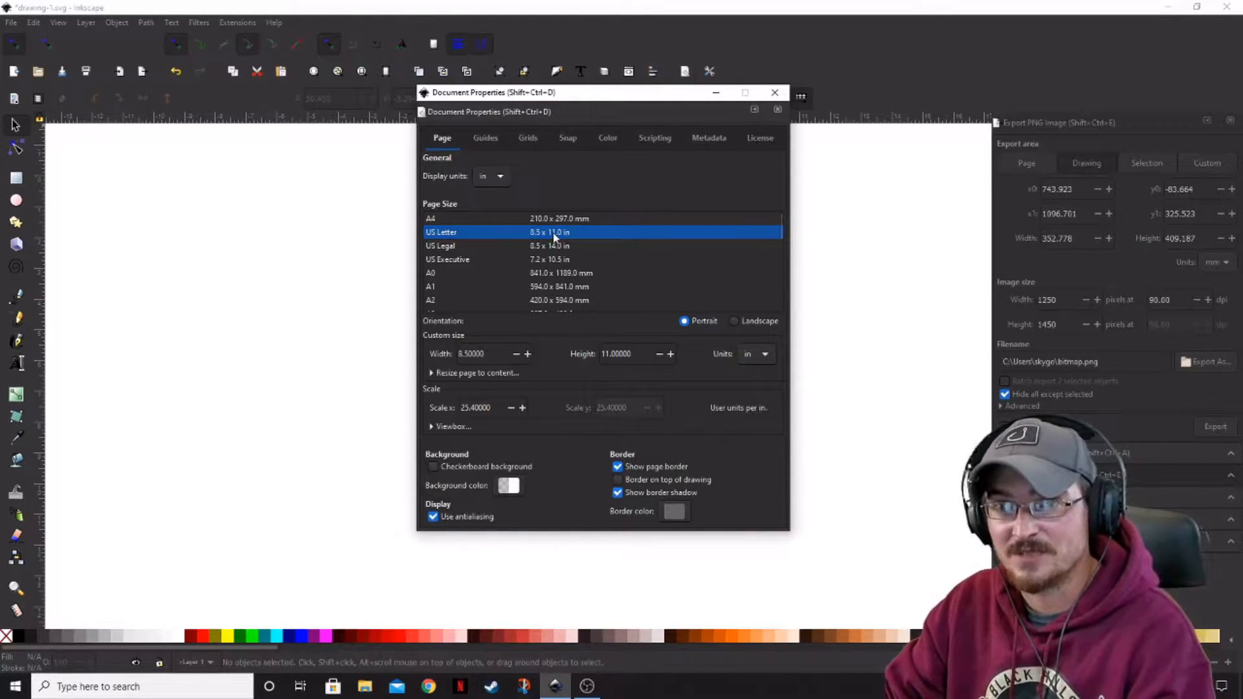
scroll("down", 3)
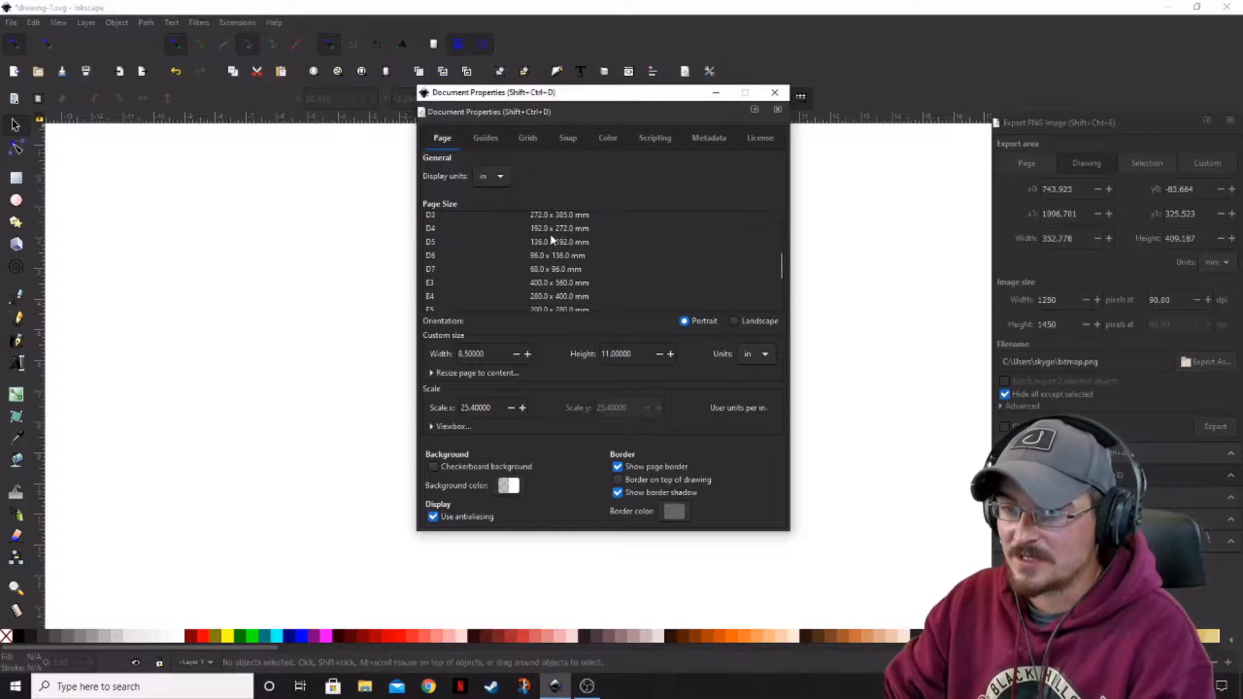
scroll("down", 3)
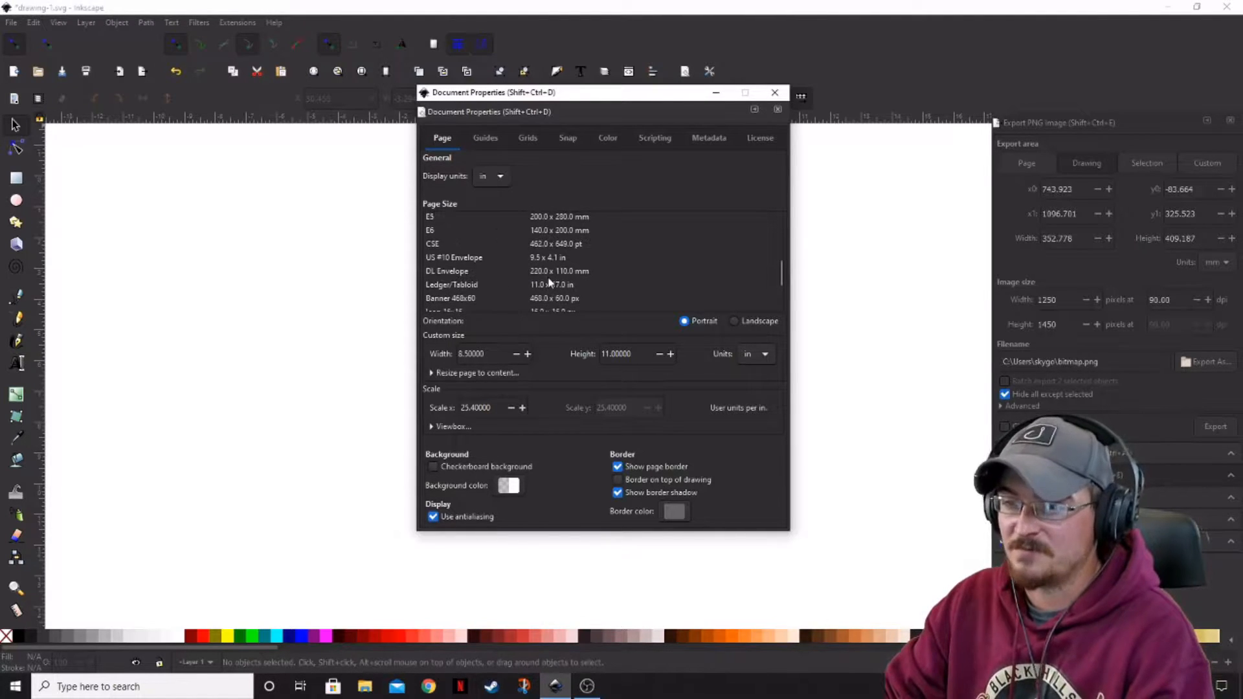
scroll("down", 3)
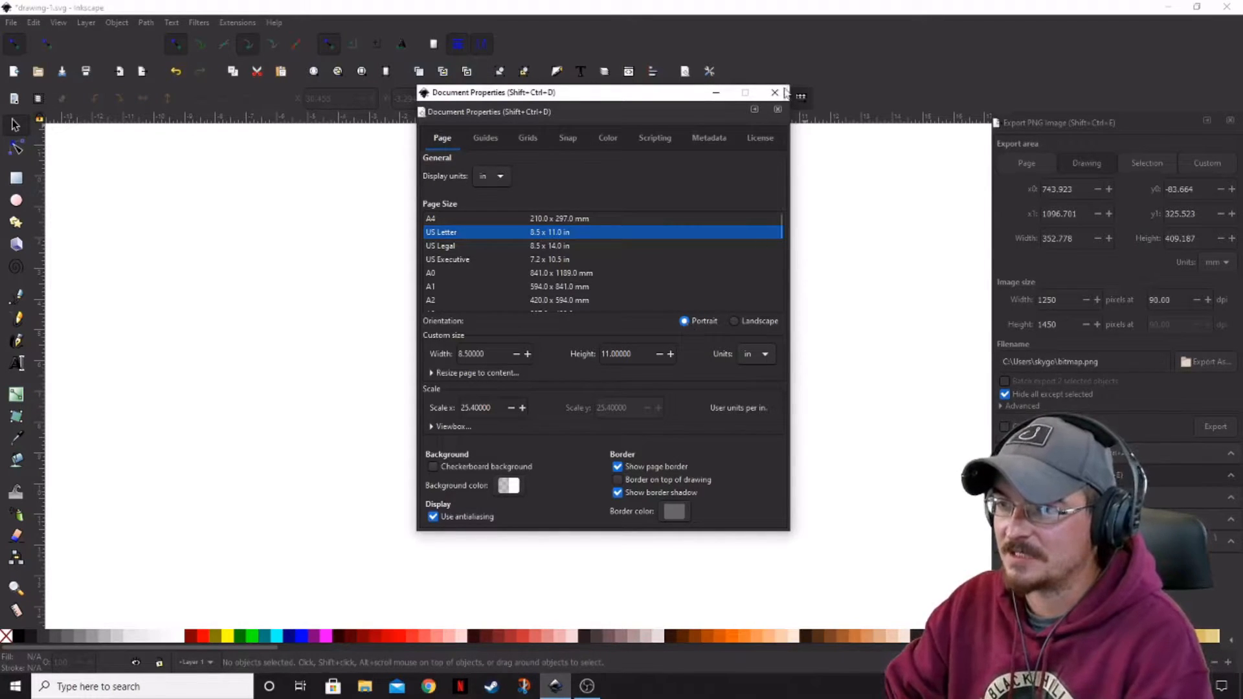
left_click(775, 93)
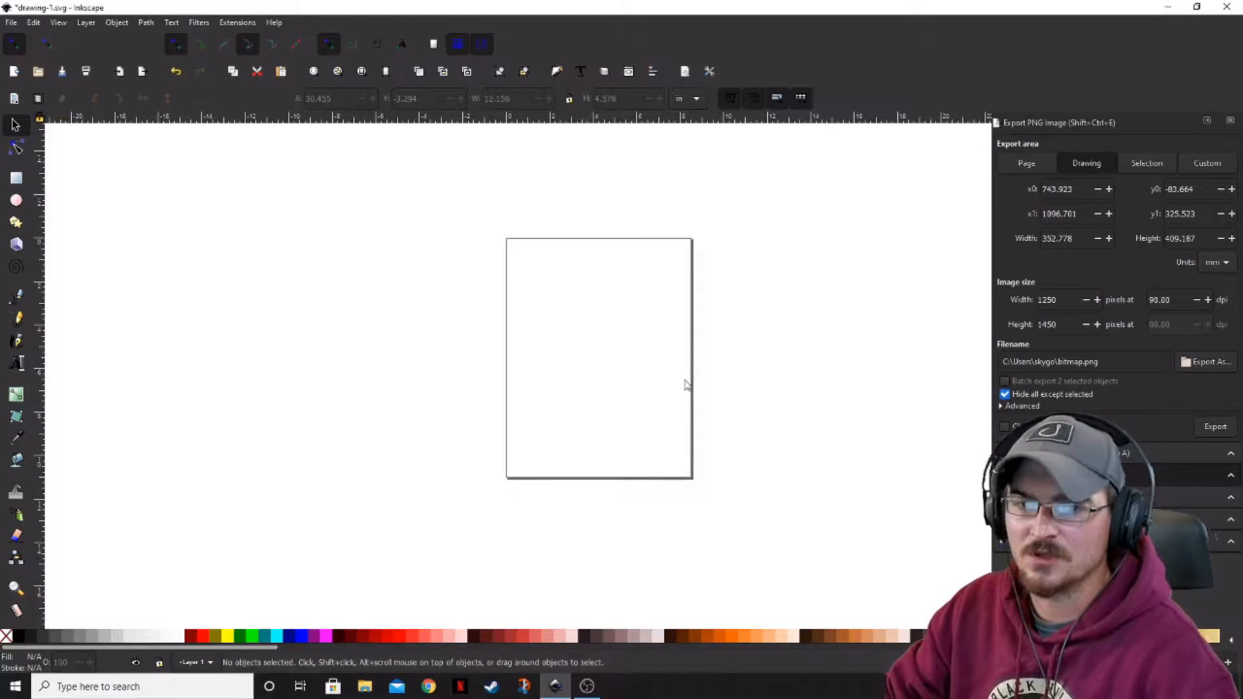
- Draw a rectangle left of the page and set it to W 5.000 in, H 7.000 in
left_click_drag(312, 297, 481, 408)
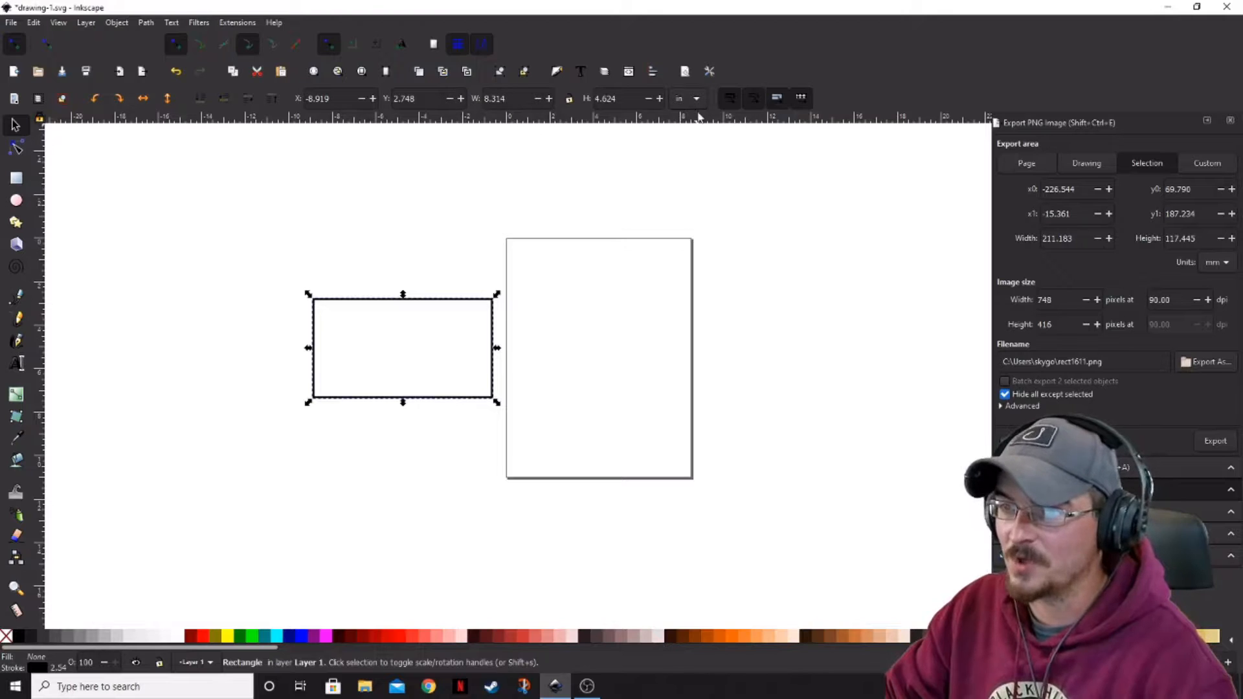
left_click(686, 98)
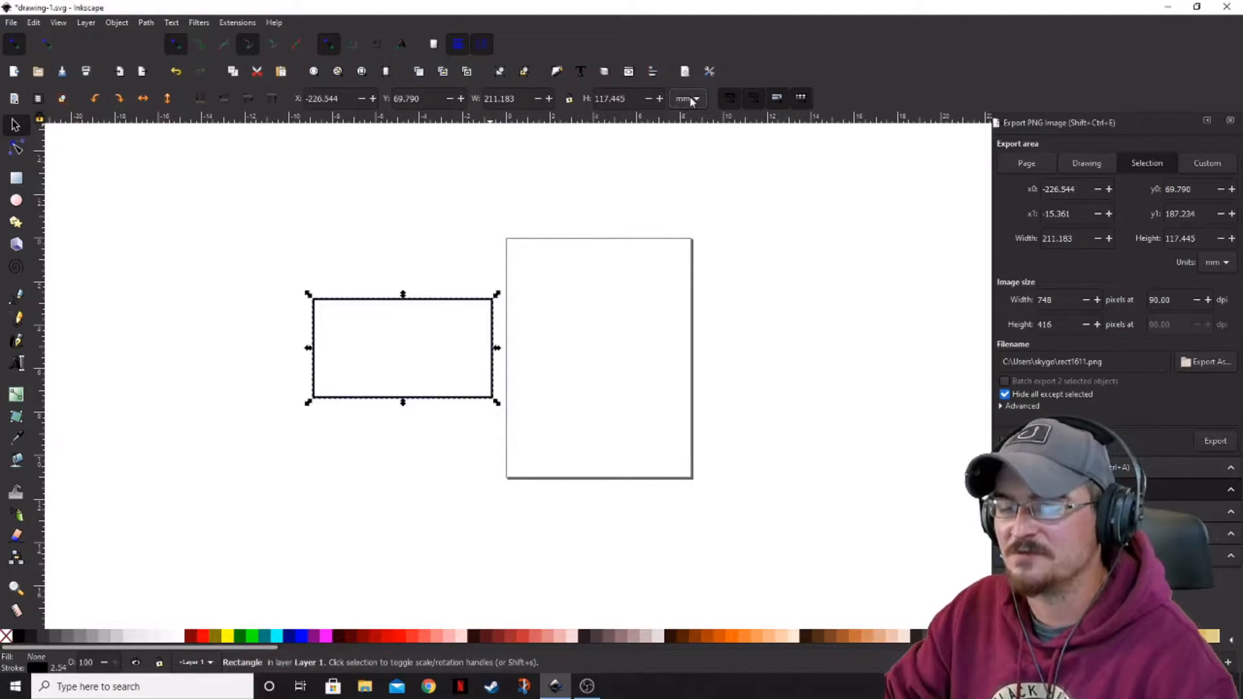
left_click(687, 98)
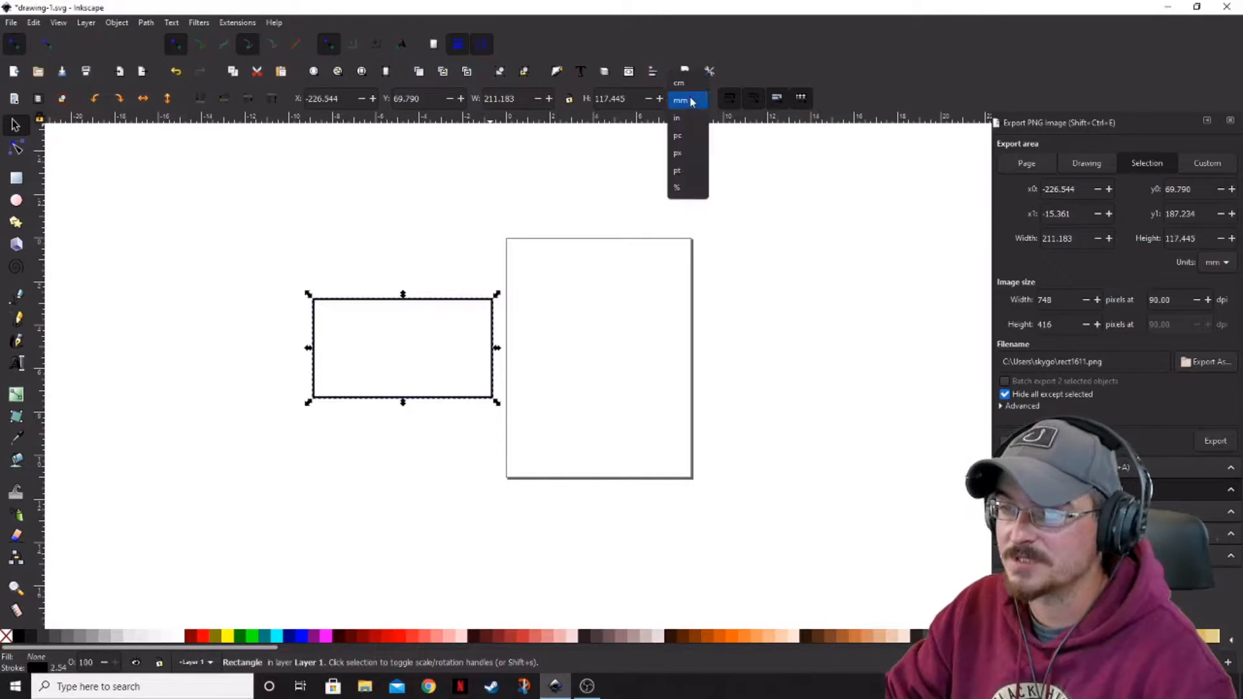
left_click(677, 117)
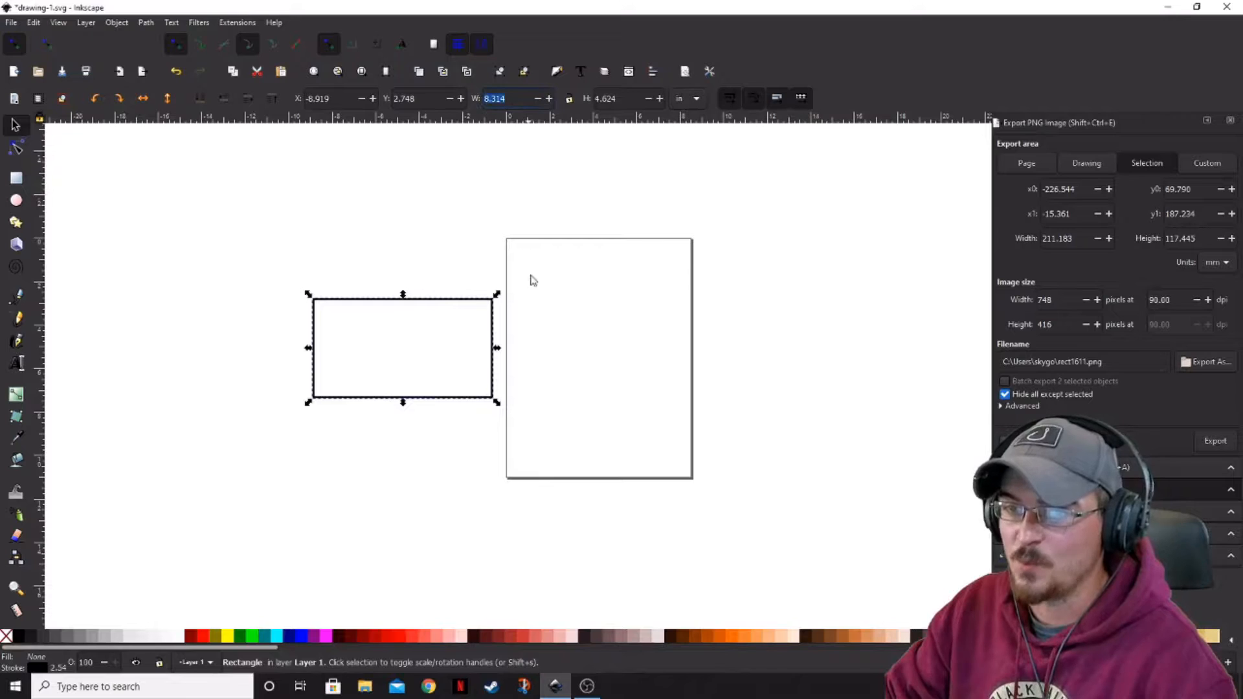
type("5.000")
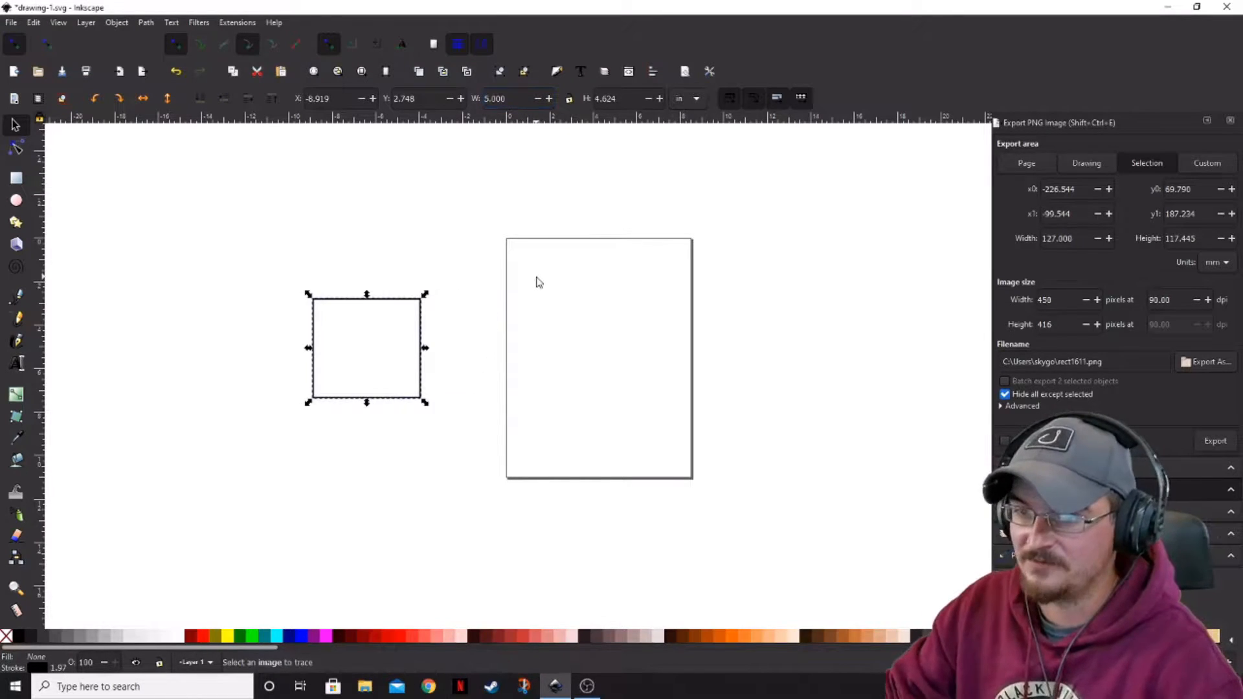
left_click(610, 99)
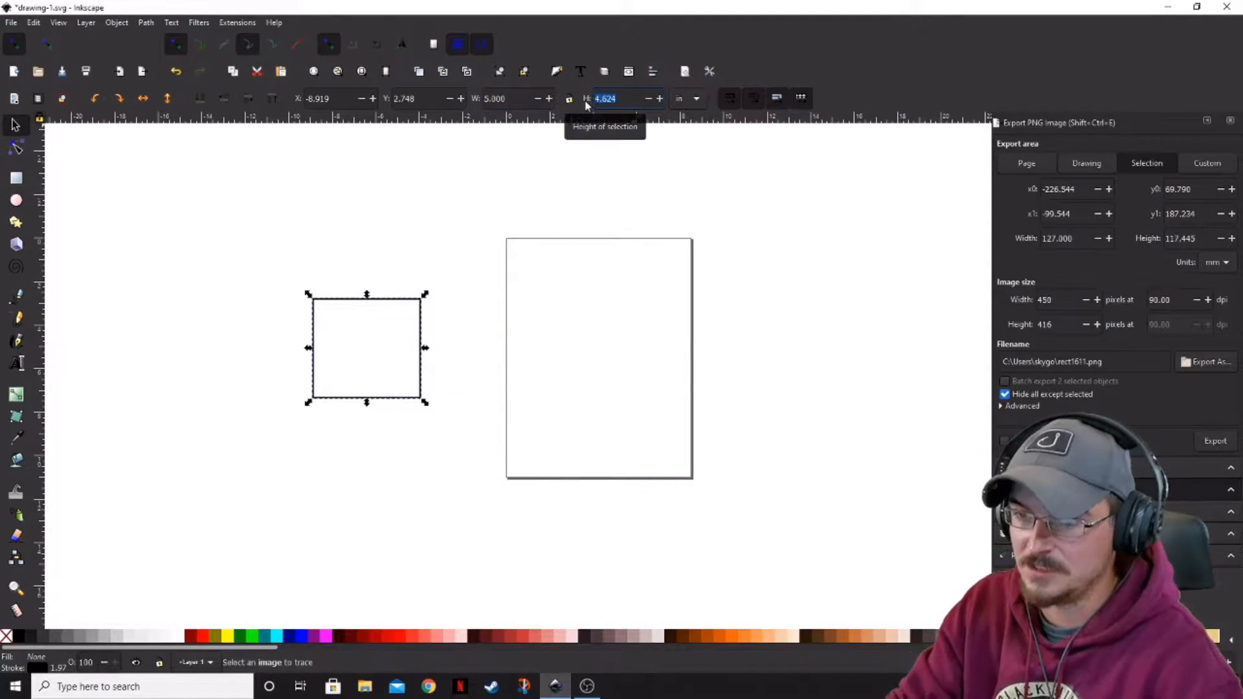
type("7.000")
type("5.000")
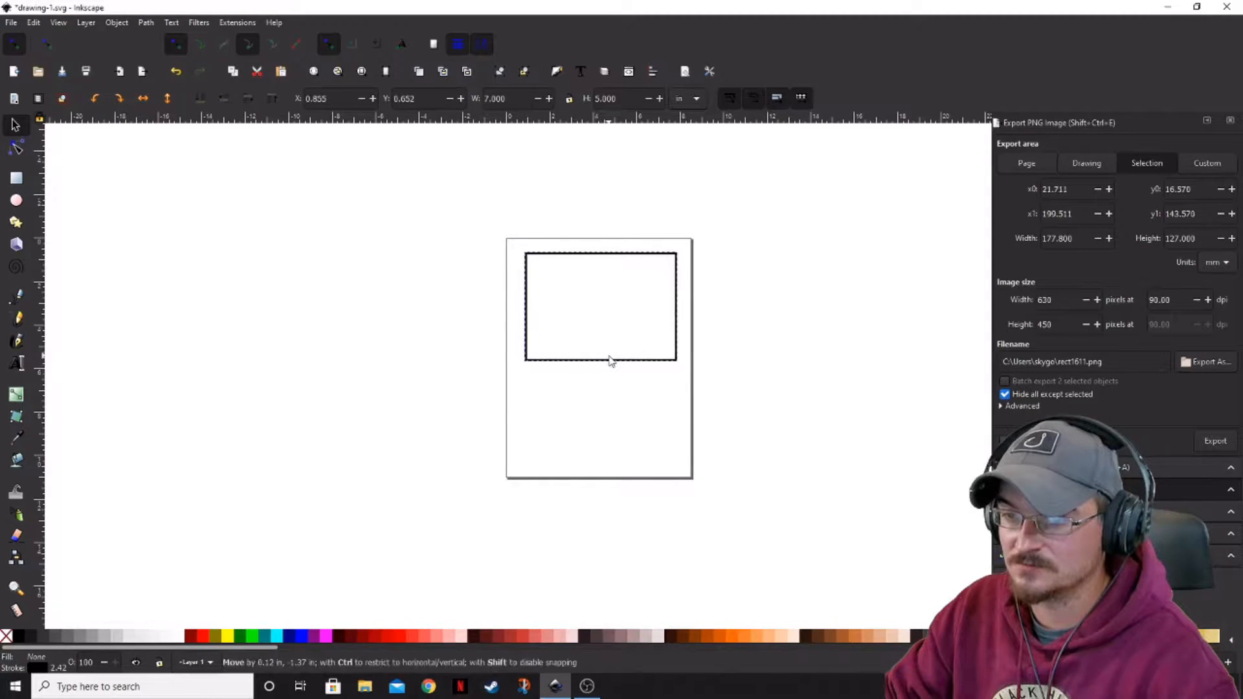
- Deselect the rectangle, then select the upright 5 × 7 inch rectangle
left_click(1086, 163)
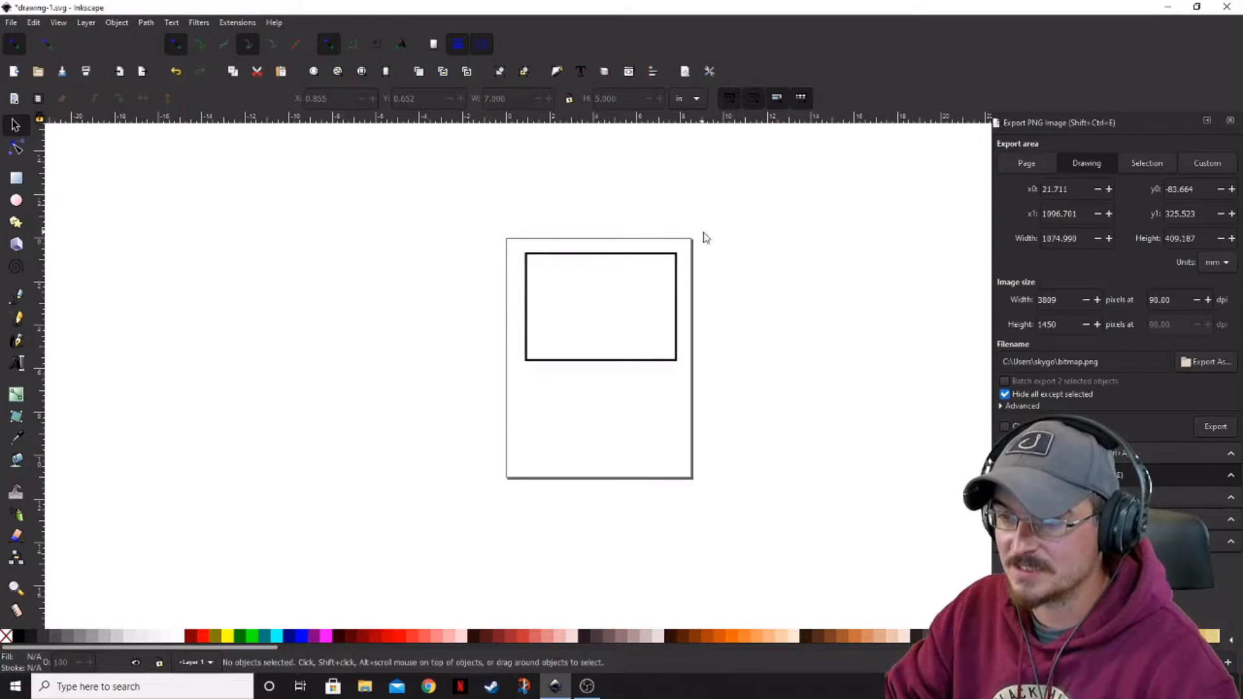
mouse_move(678, 368)
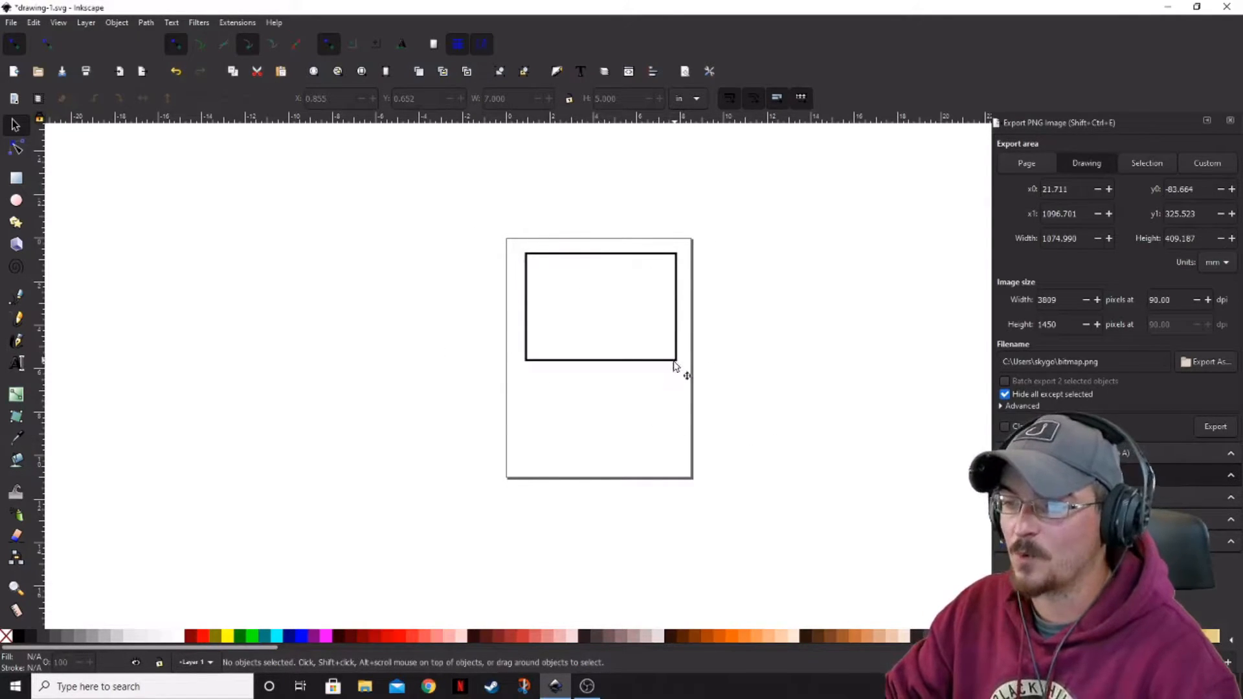
mouse_move(634, 416)
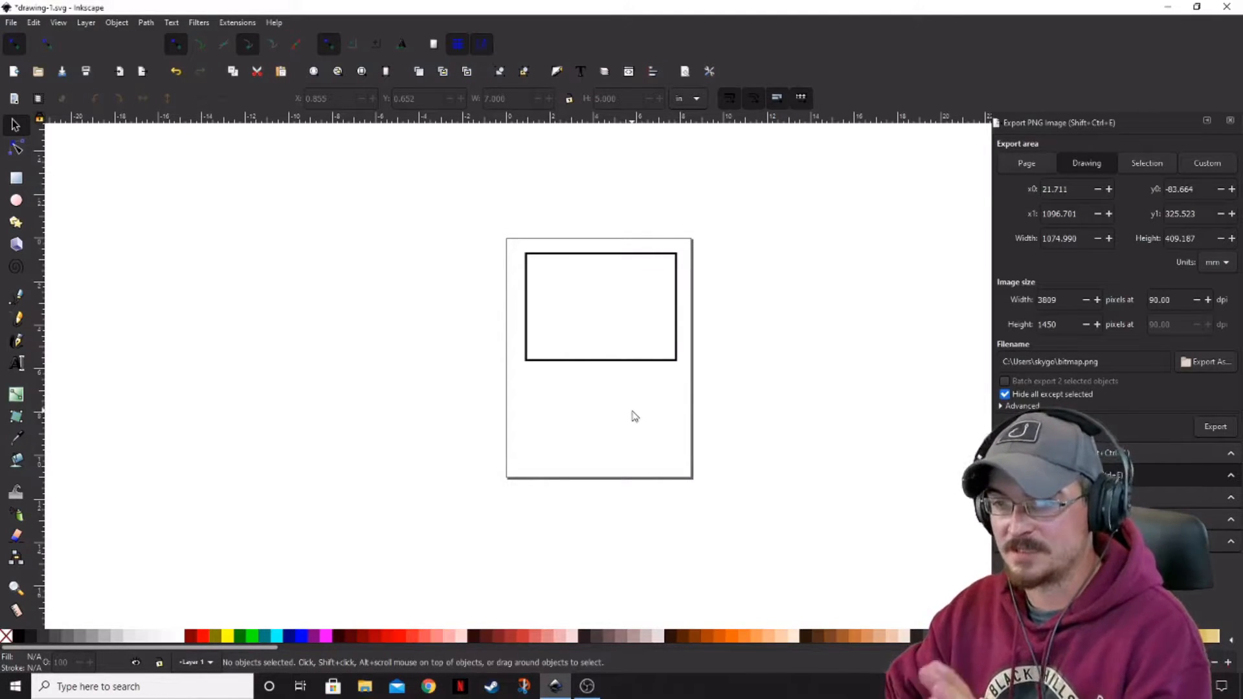
mouse_move(634, 385)
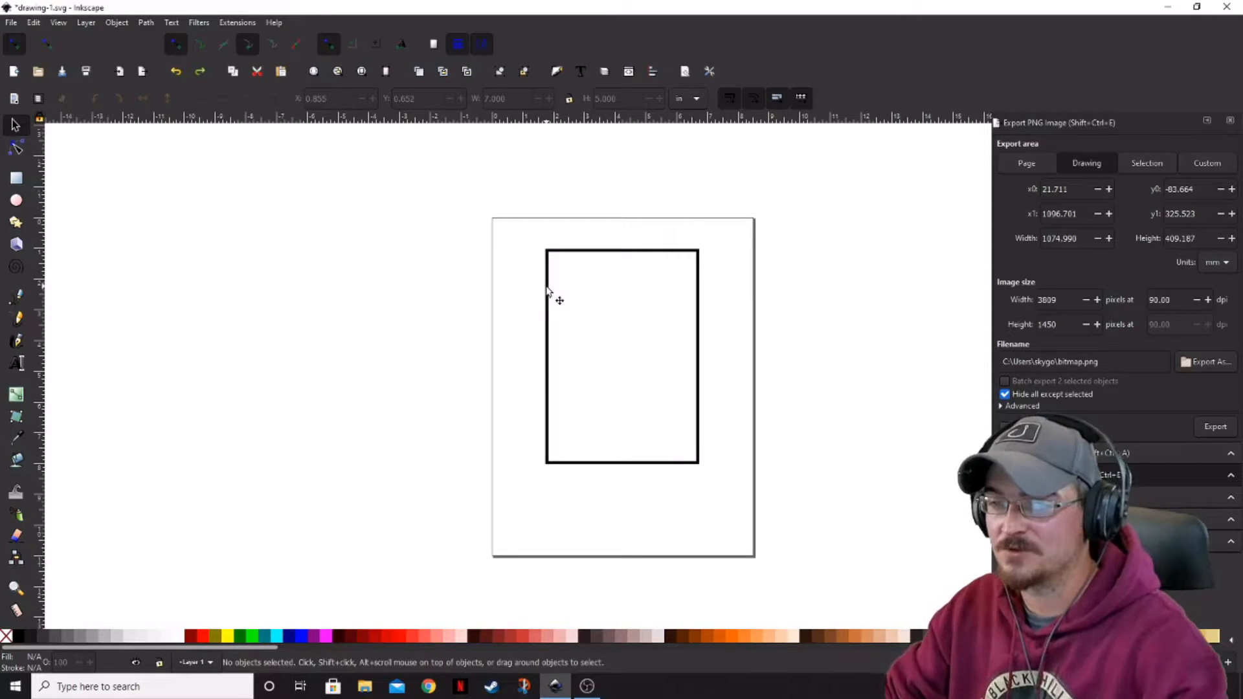
left_click(622, 356)
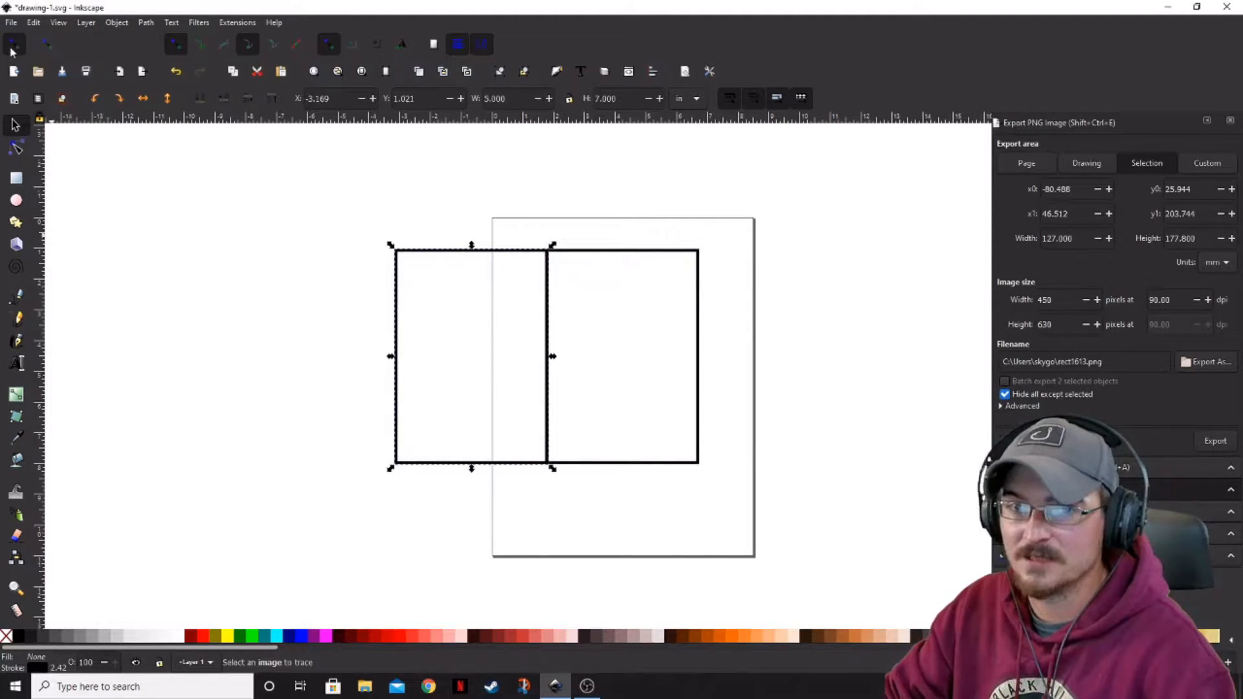
mouse_move(13, 45)
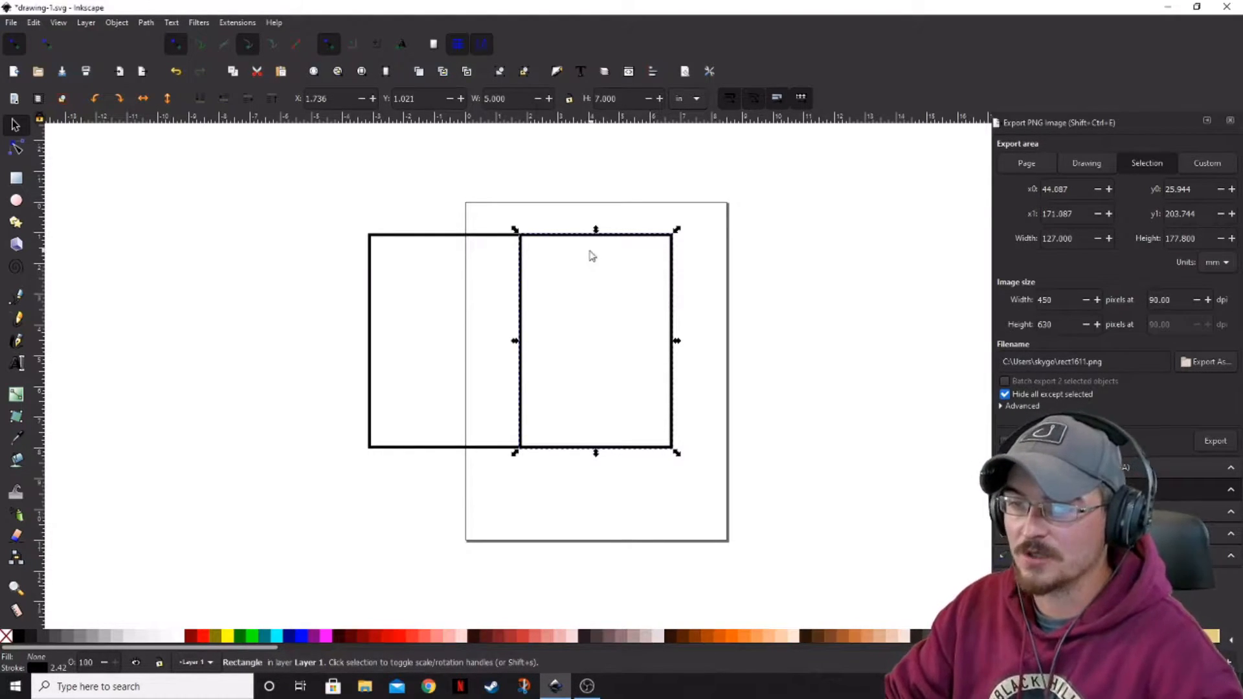
mouse_move(614, 414)
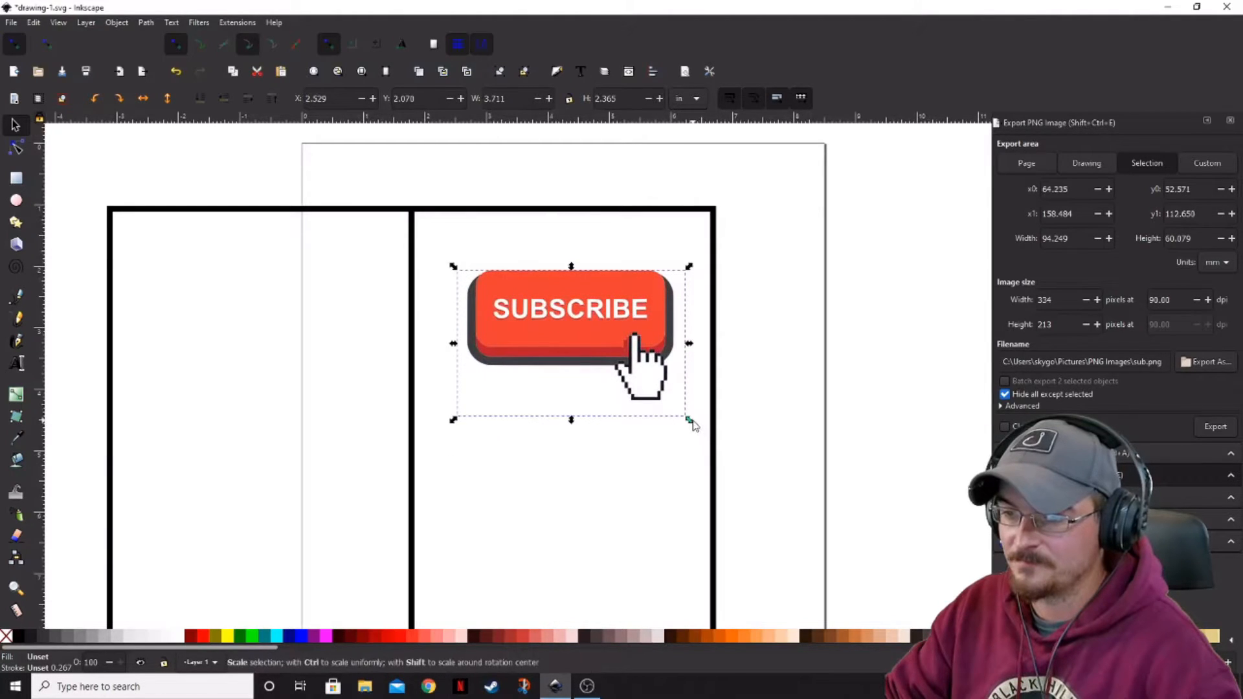
- Shrink the subscribe button image with its corner handle, then pick a tool from the toolbox
left_click_drag(689, 420, 702, 389)
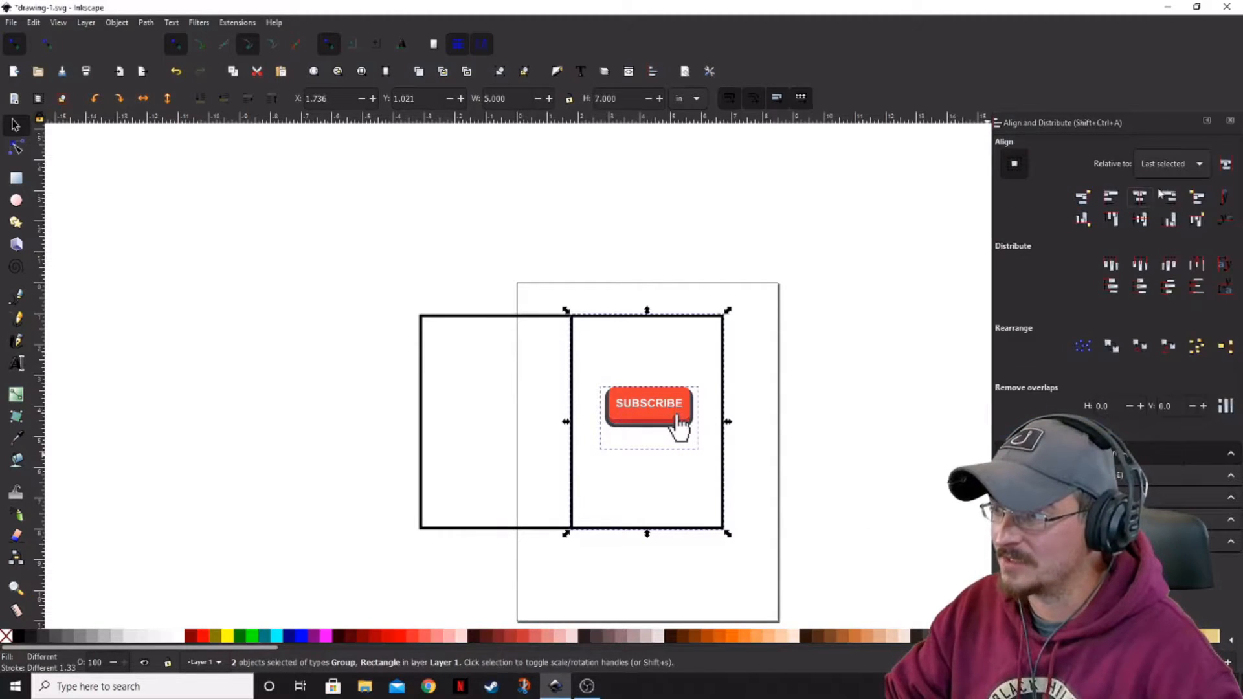
mouse_move(854, 451)
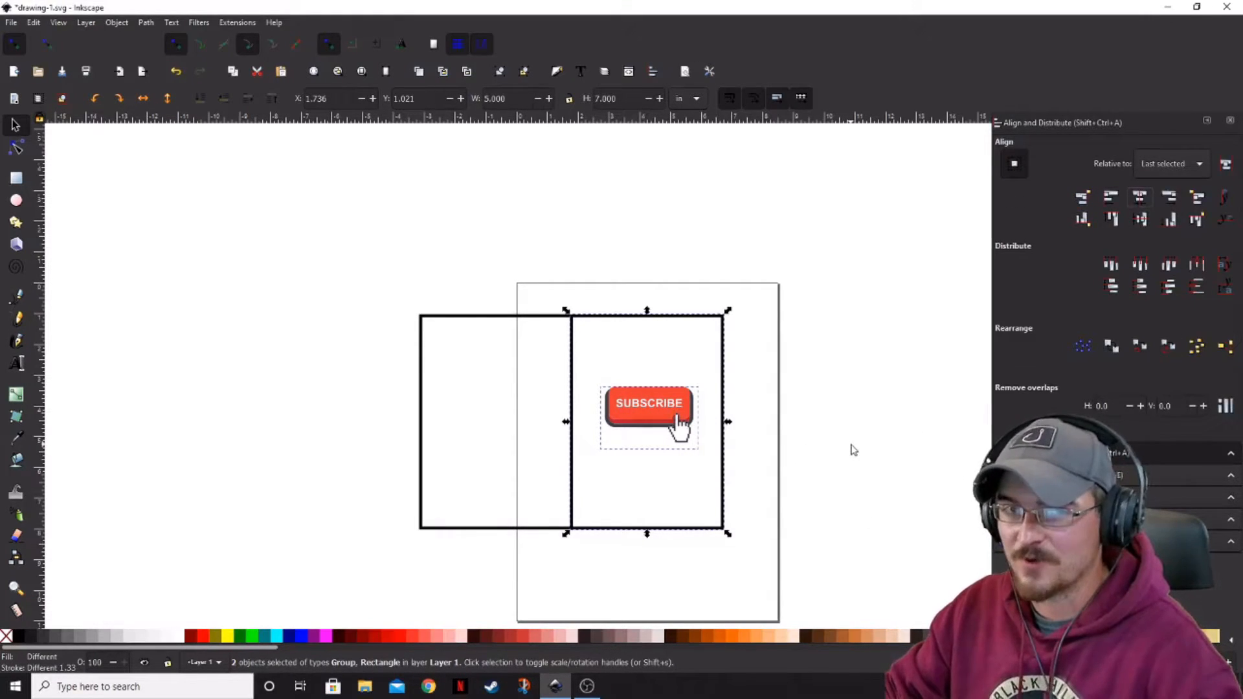
mouse_move(814, 441)
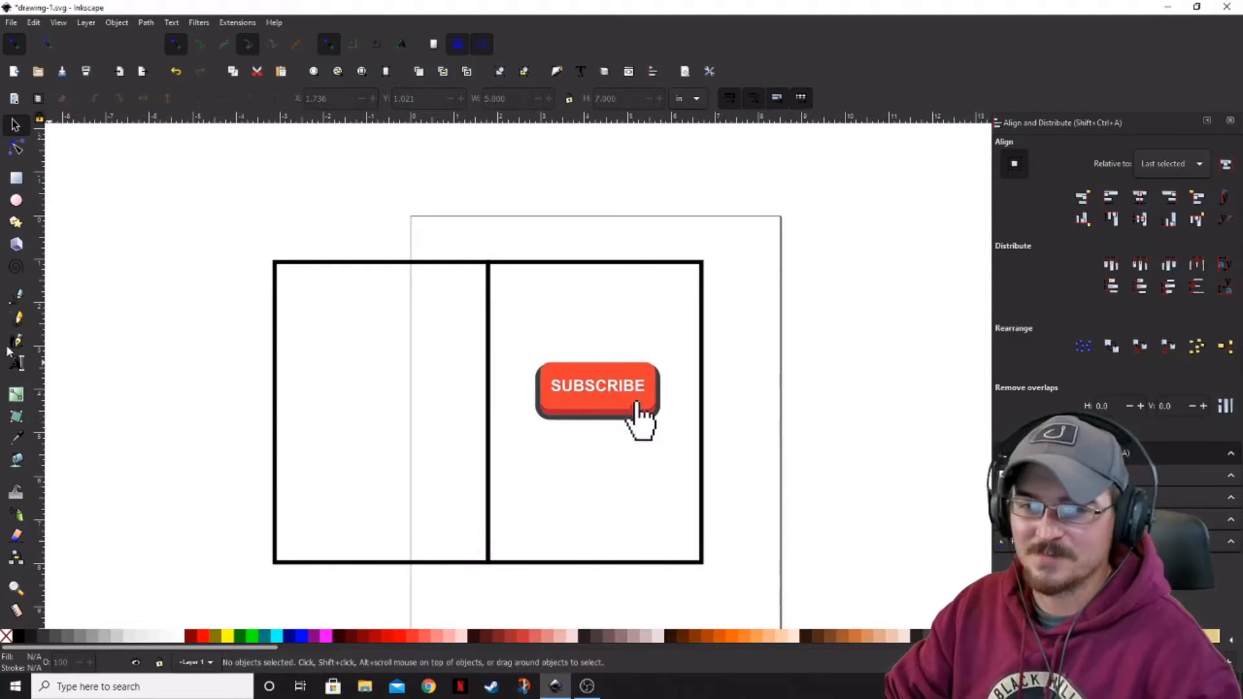
left_click(15, 363)
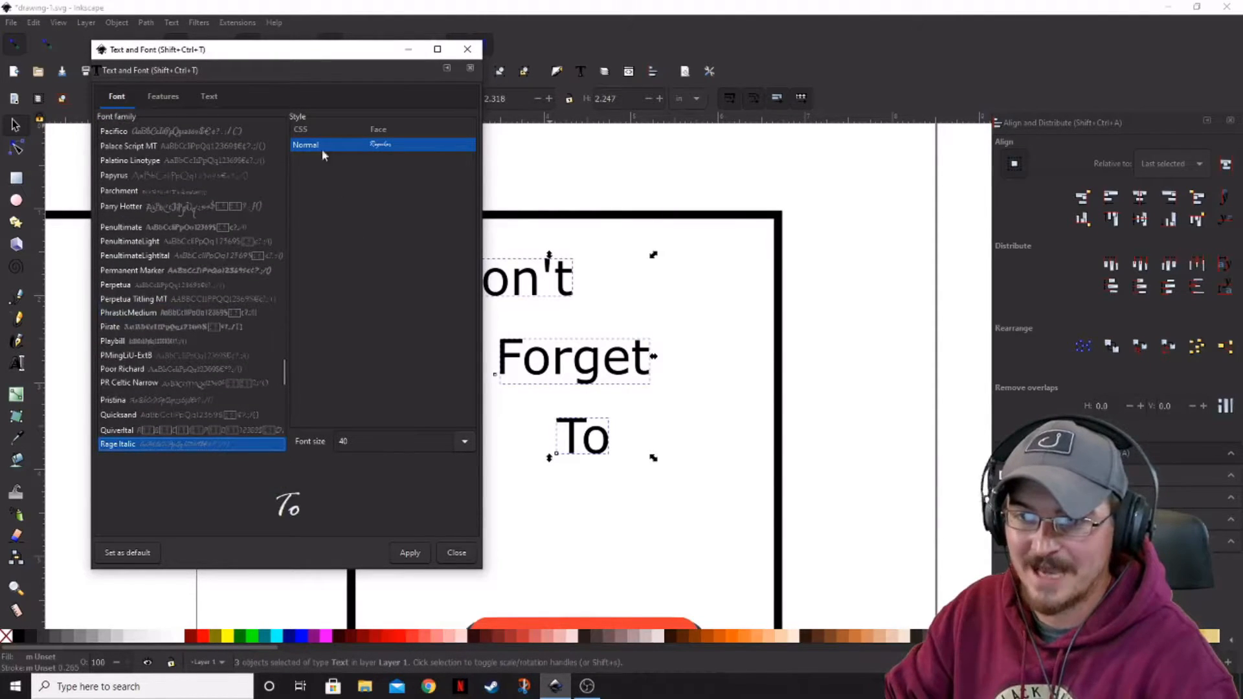
- Apply Rage Italic to 'Don't Forget To', then select and adjust the word 'To'
left_click(409, 552)
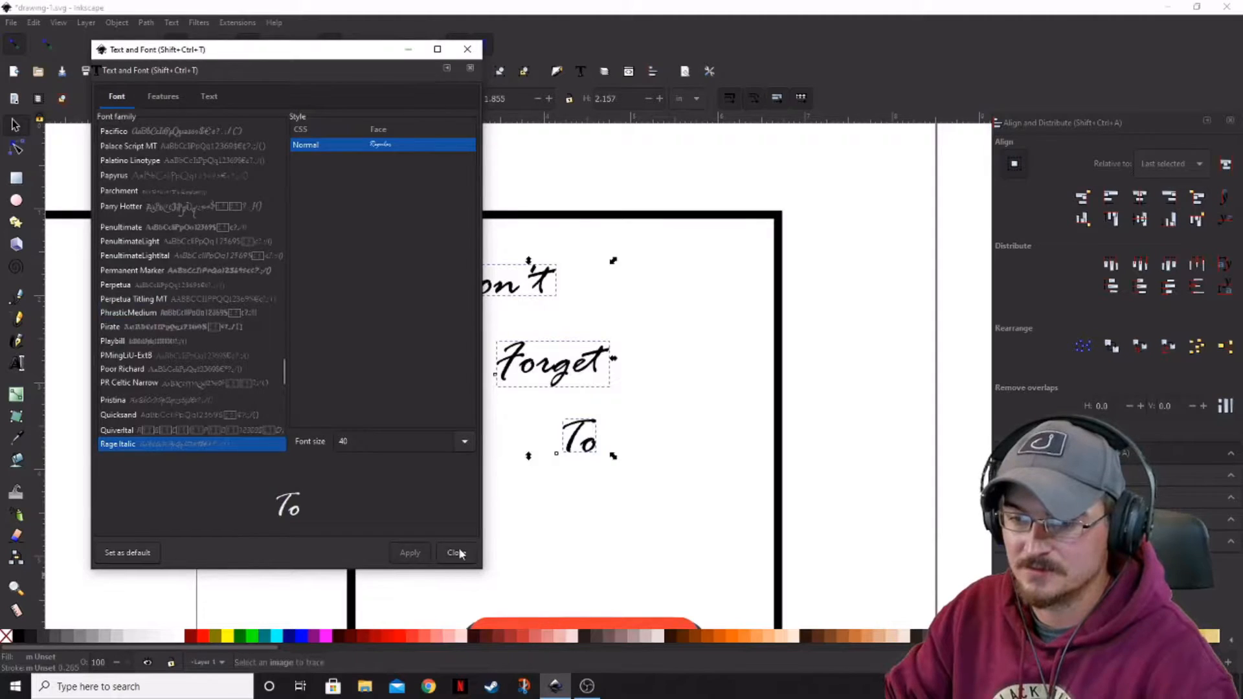
left_click(455, 552)
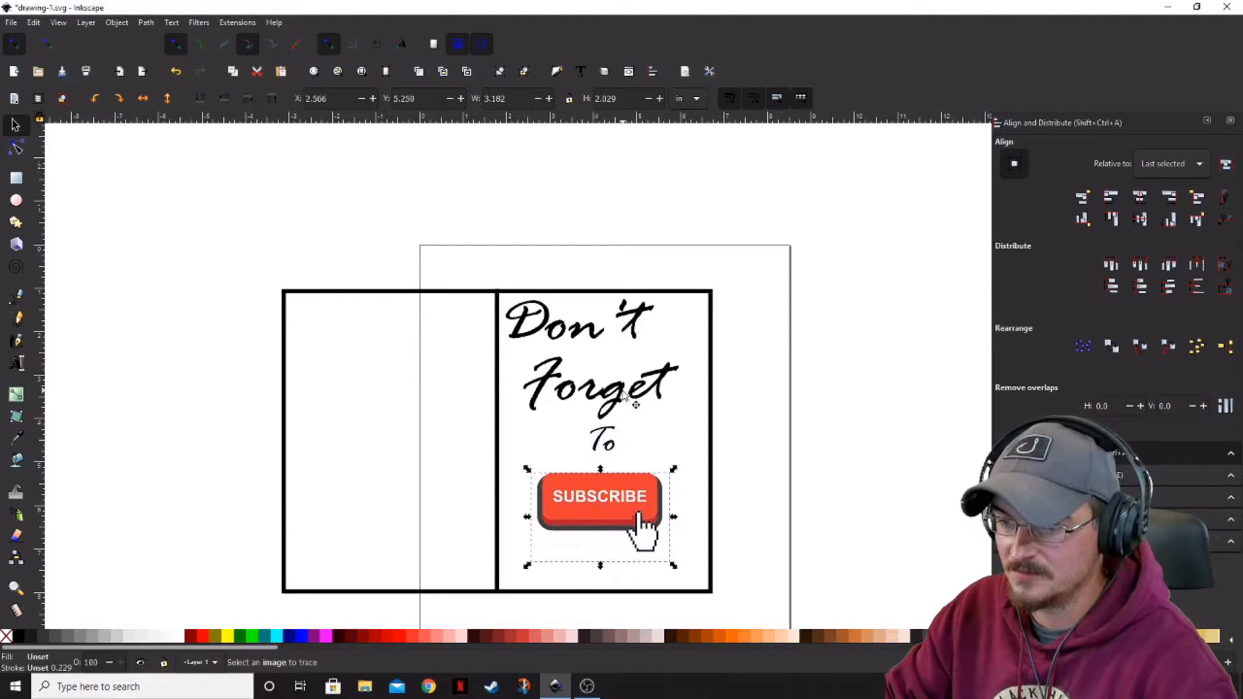
left_click(583, 321)
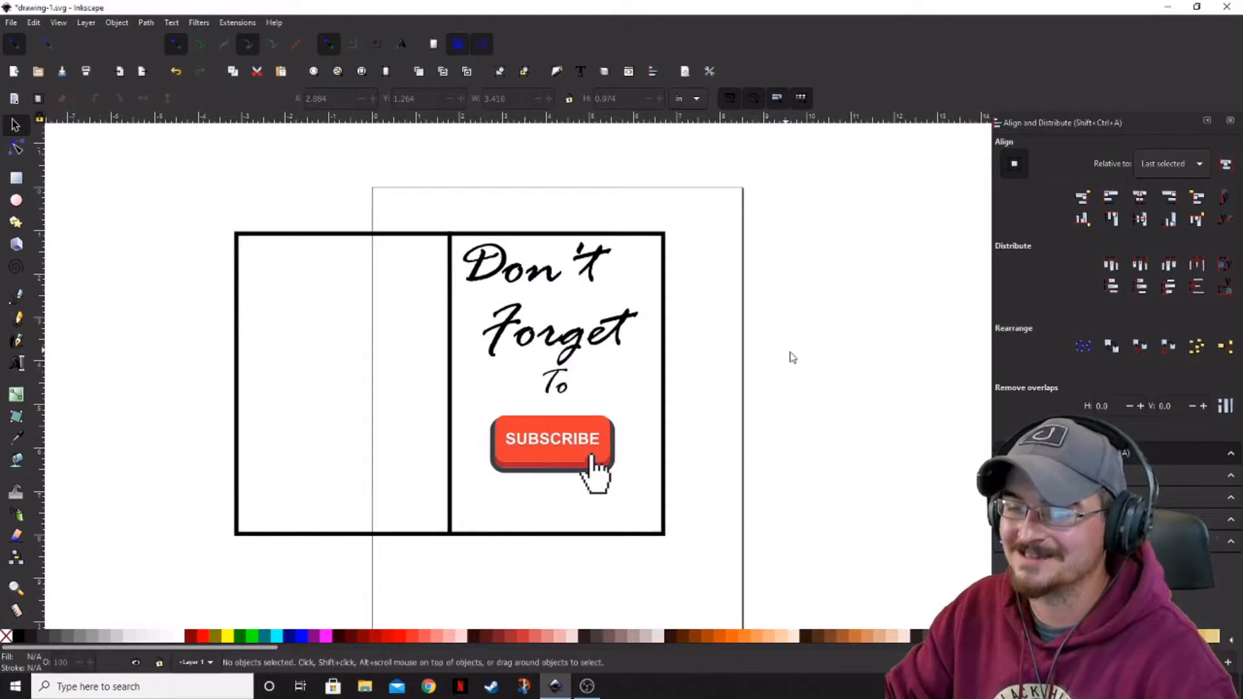
mouse_move(583, 381)
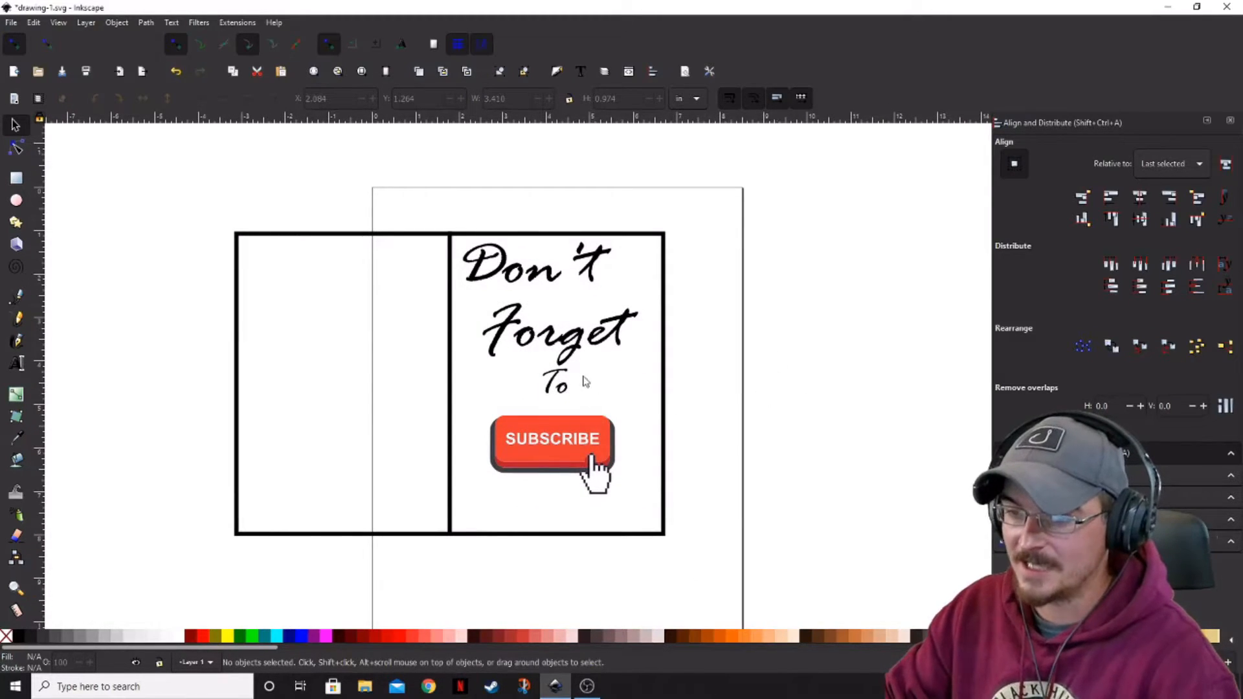
left_click(557, 382)
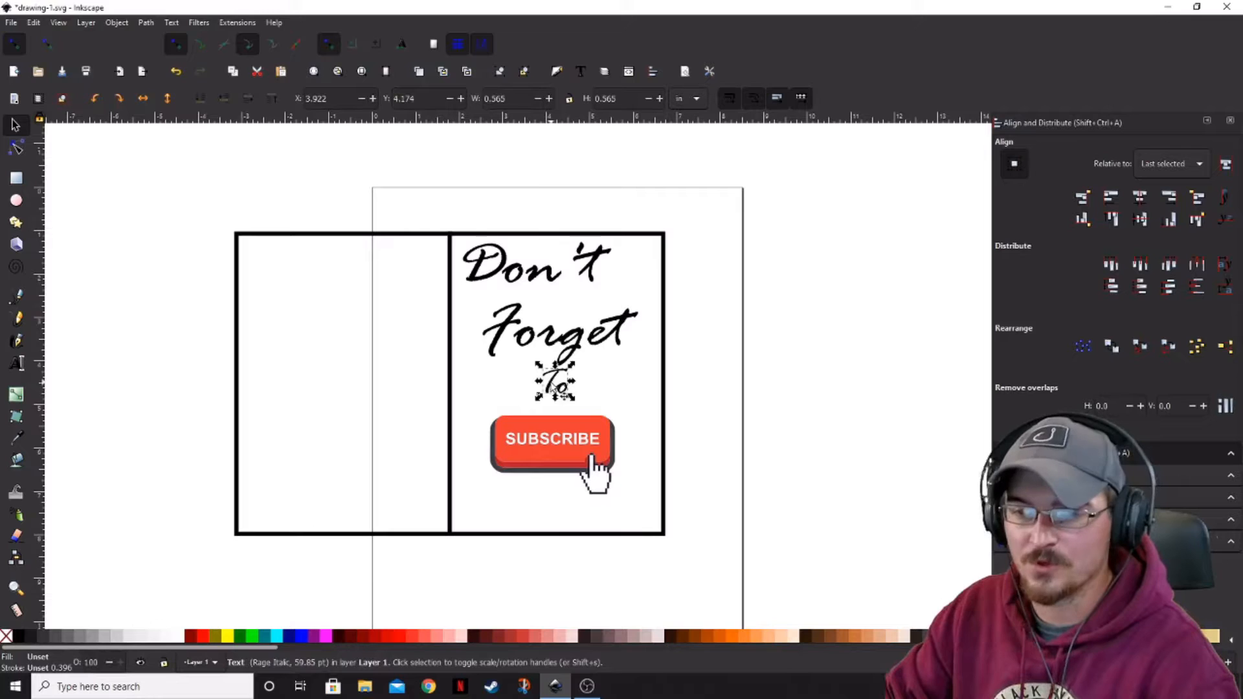
left_click(686, 400)
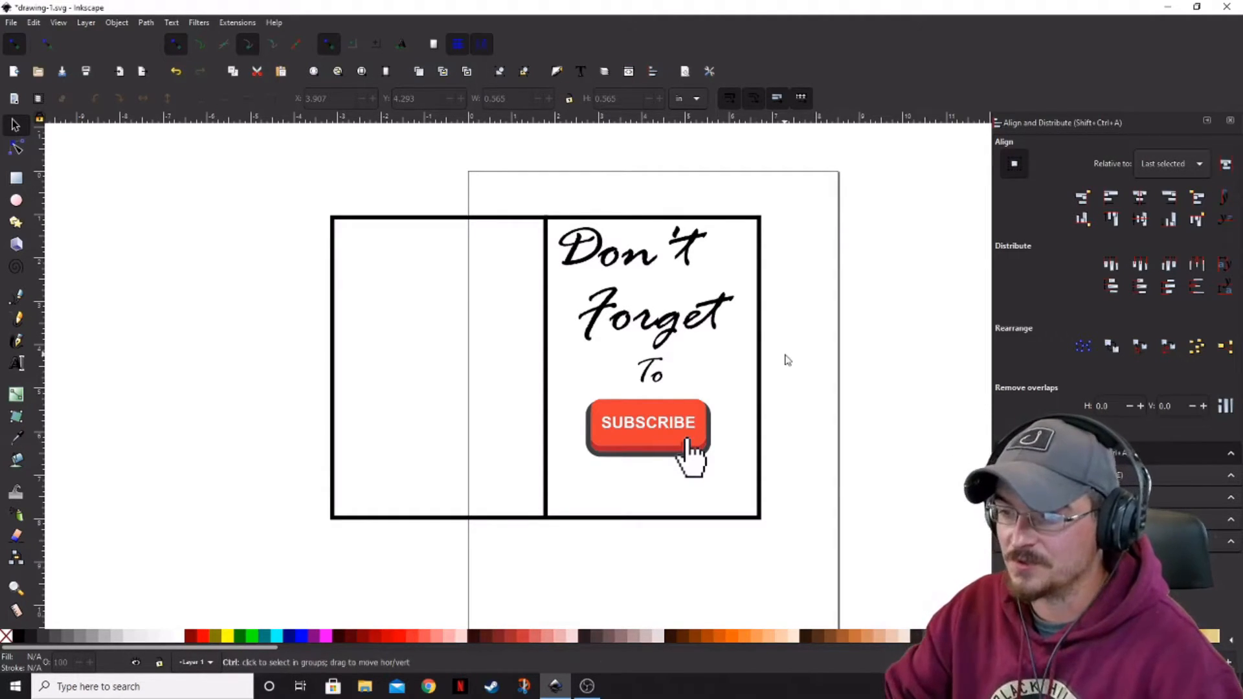
- Select every card piece, move the rotated card onto the page and enlarge it
left_click_drag(647, 422, 389, 350)
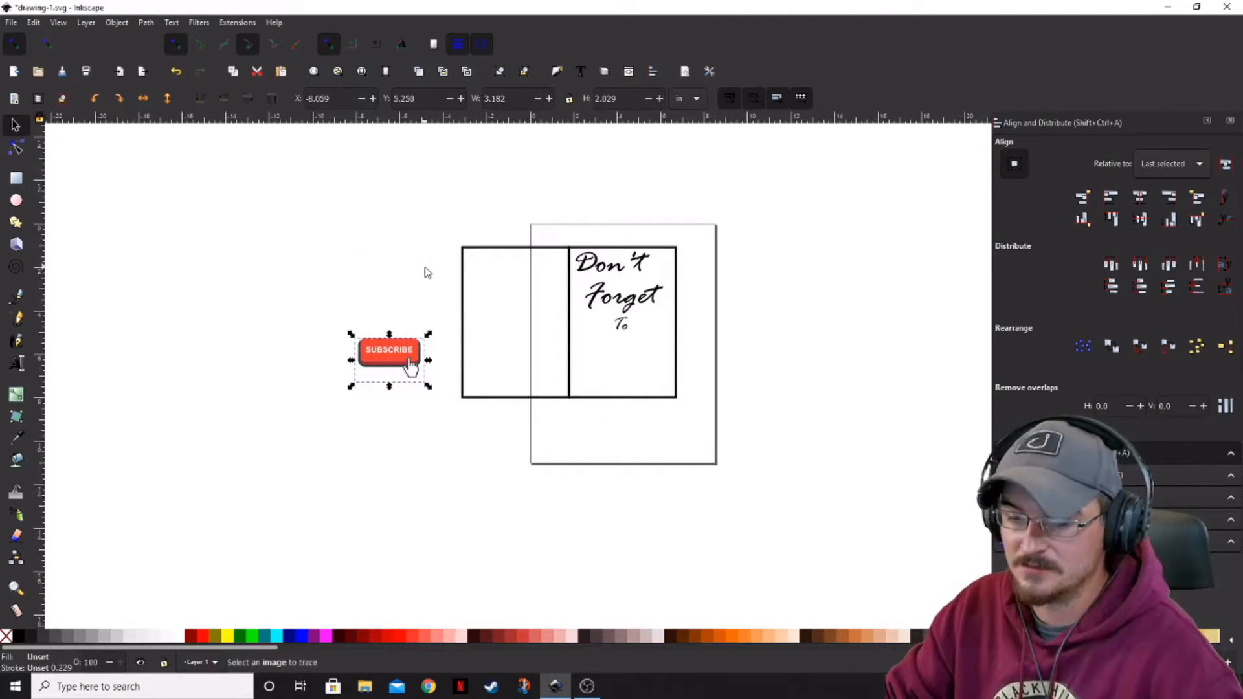
left_click_drag(389, 361, 622, 360)
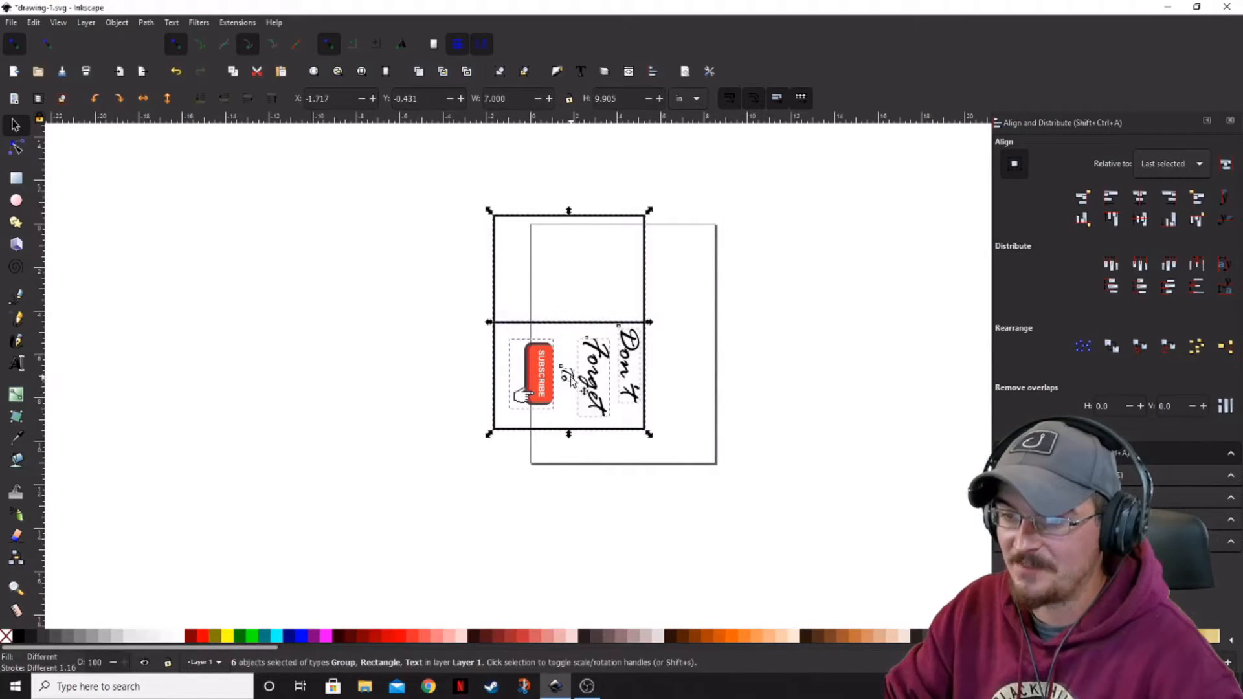
left_click_drag(569, 321, 626, 396)
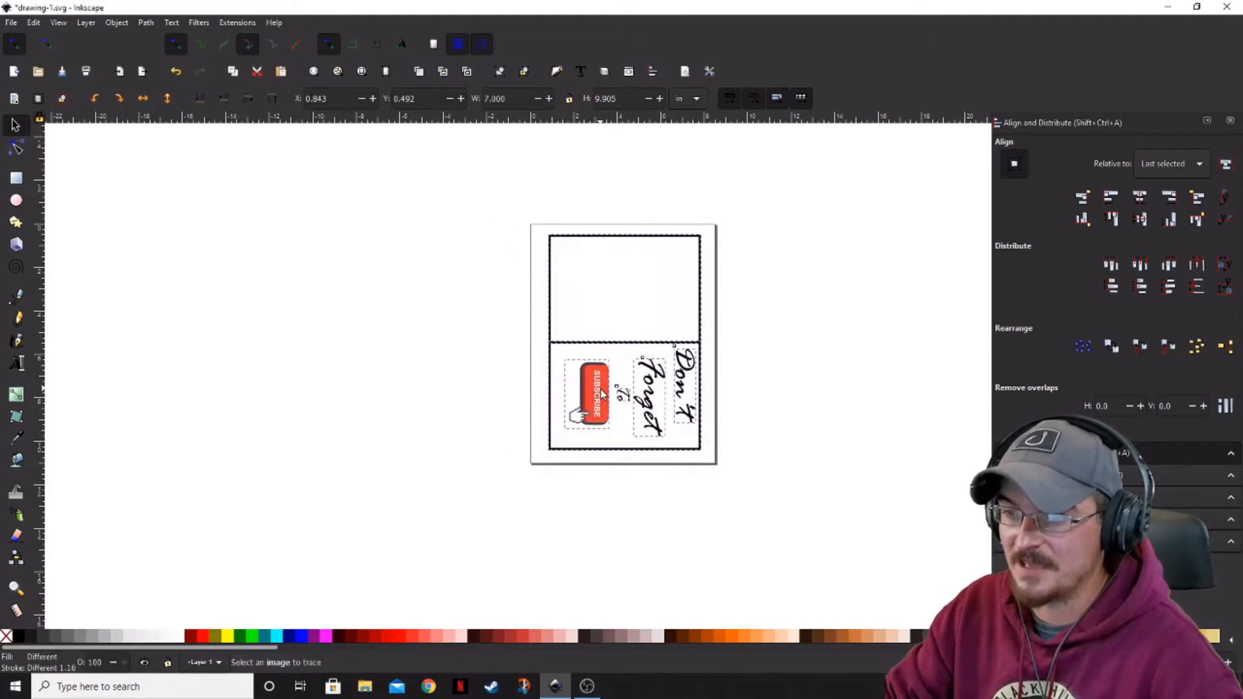
left_click_drag(603, 404, 590, 400)
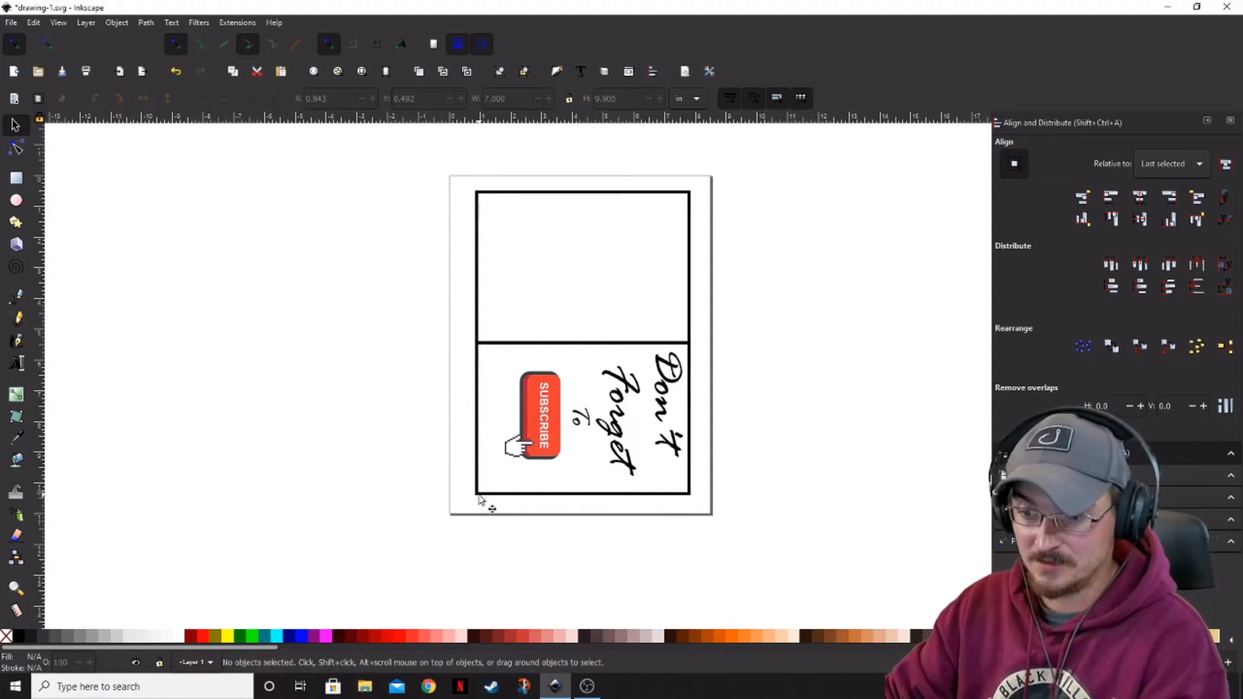
mouse_move(713, 480)
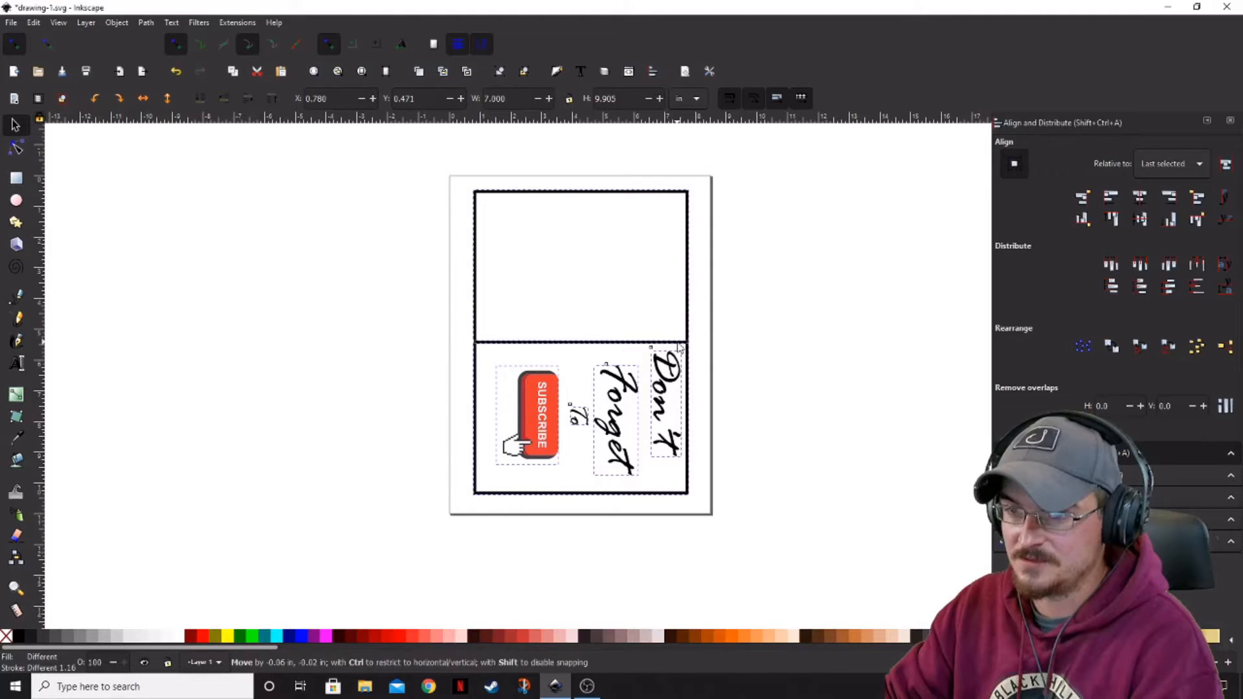
- Deselect the rotated card
left_click(777, 430)
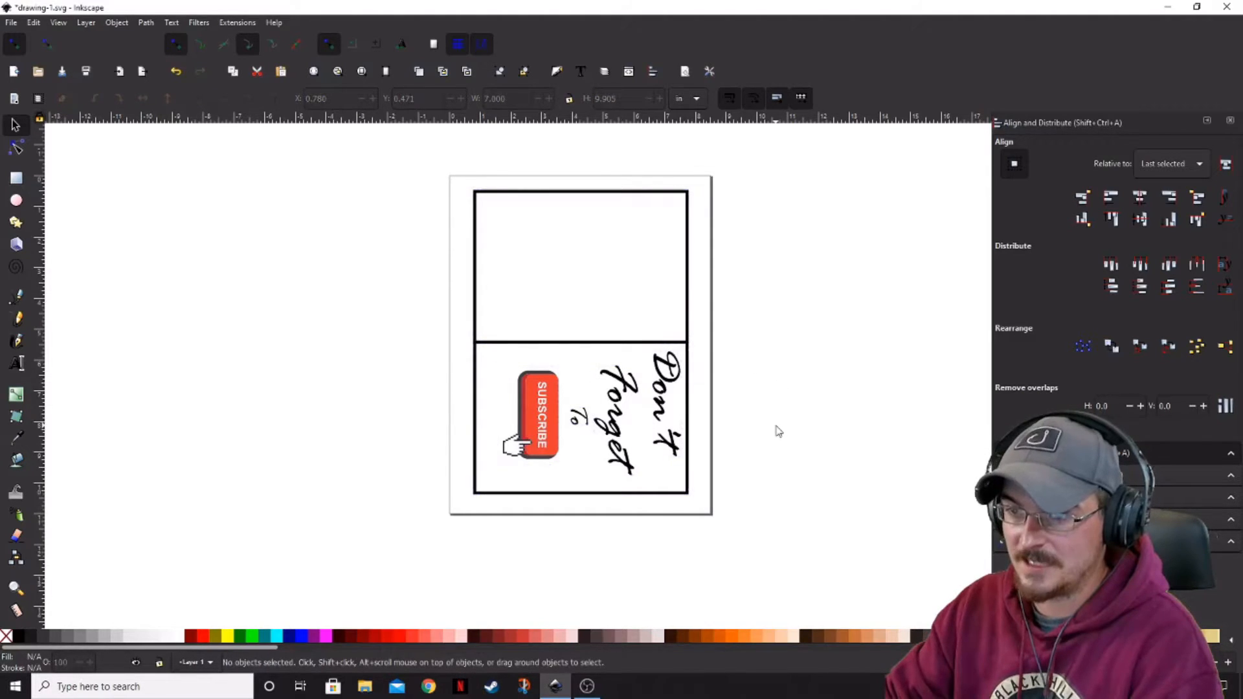
mouse_move(759, 445)
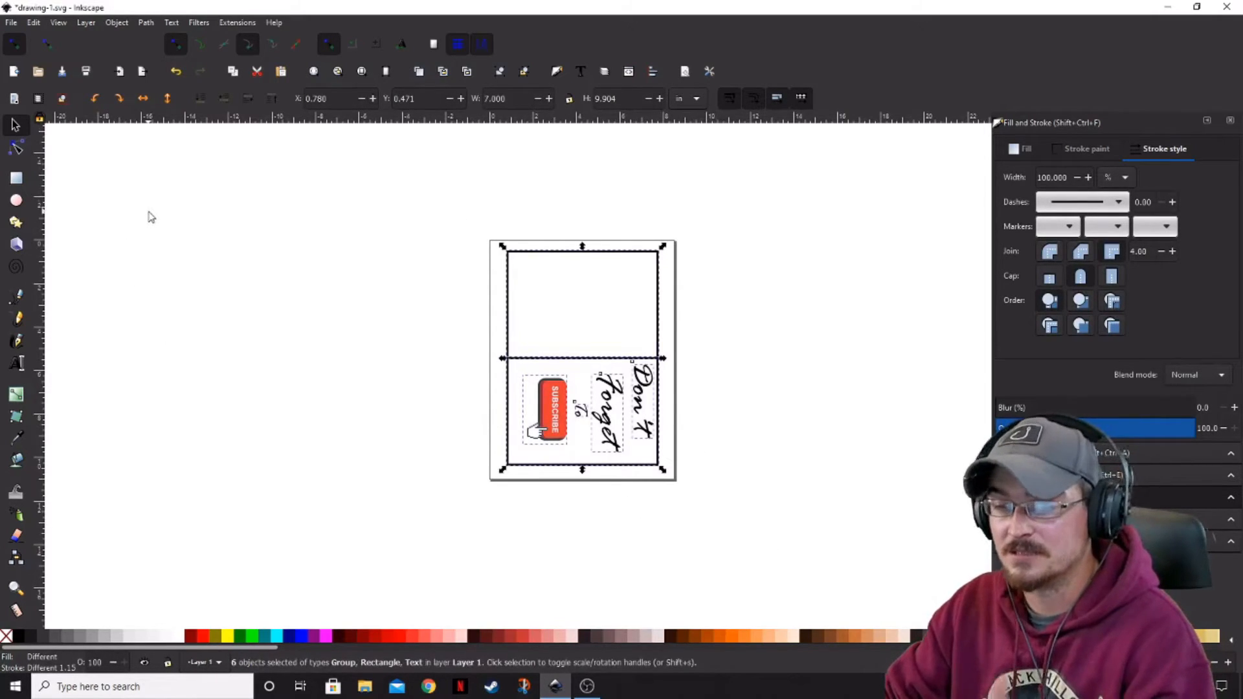
- Print the Don't Forget To card from the File menu
left_click(11, 22)
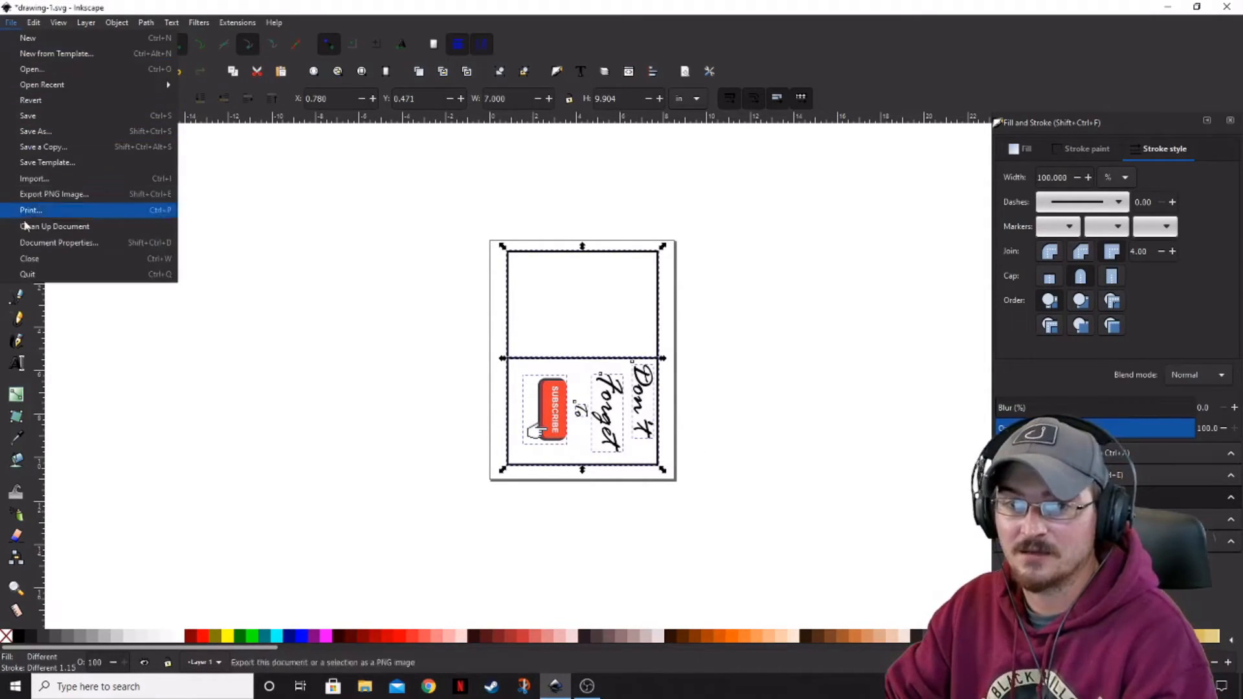
left_click(31, 209)
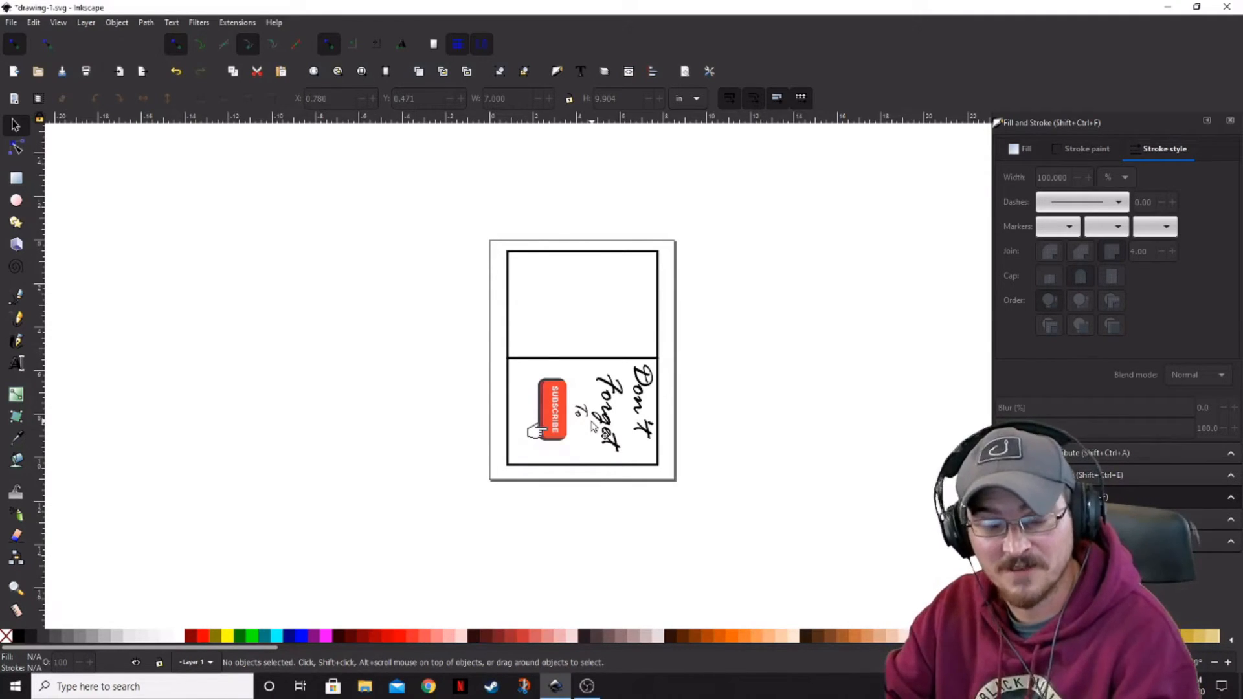
- Move the Don't Forget pieces aside; tilt, shrink and place the Misfit Studios logo on the right panel
left_click(551, 413)
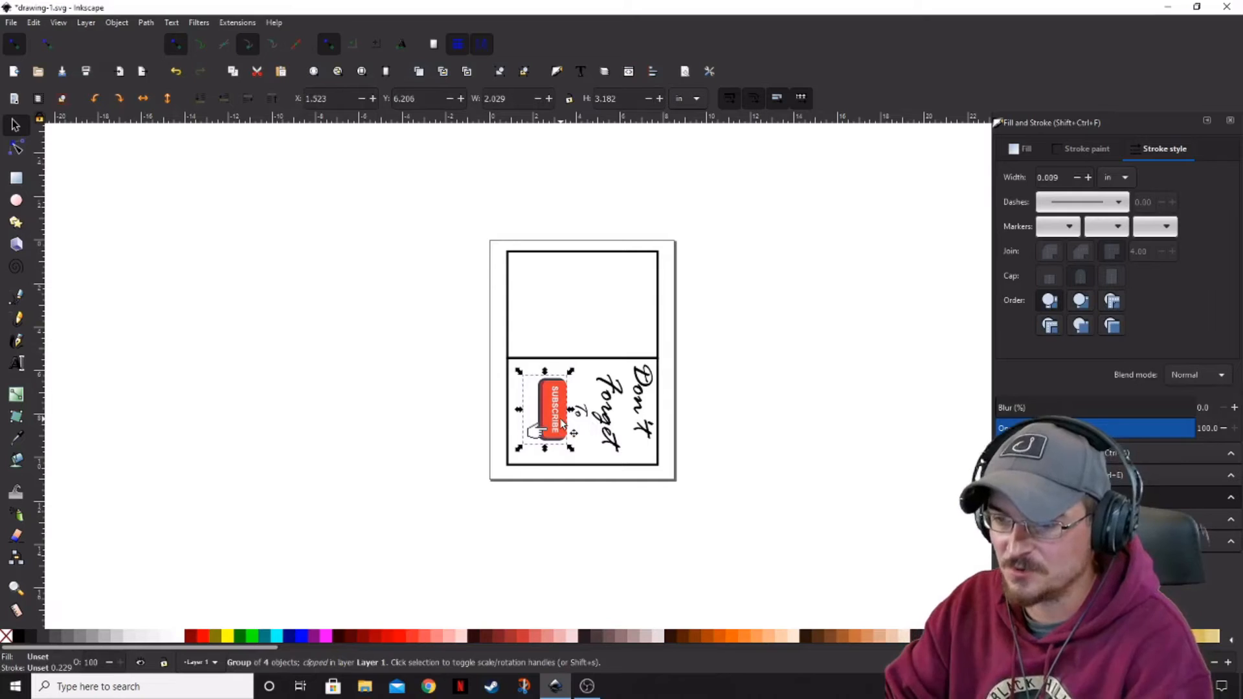
left_click_drag(545, 409, 824, 563)
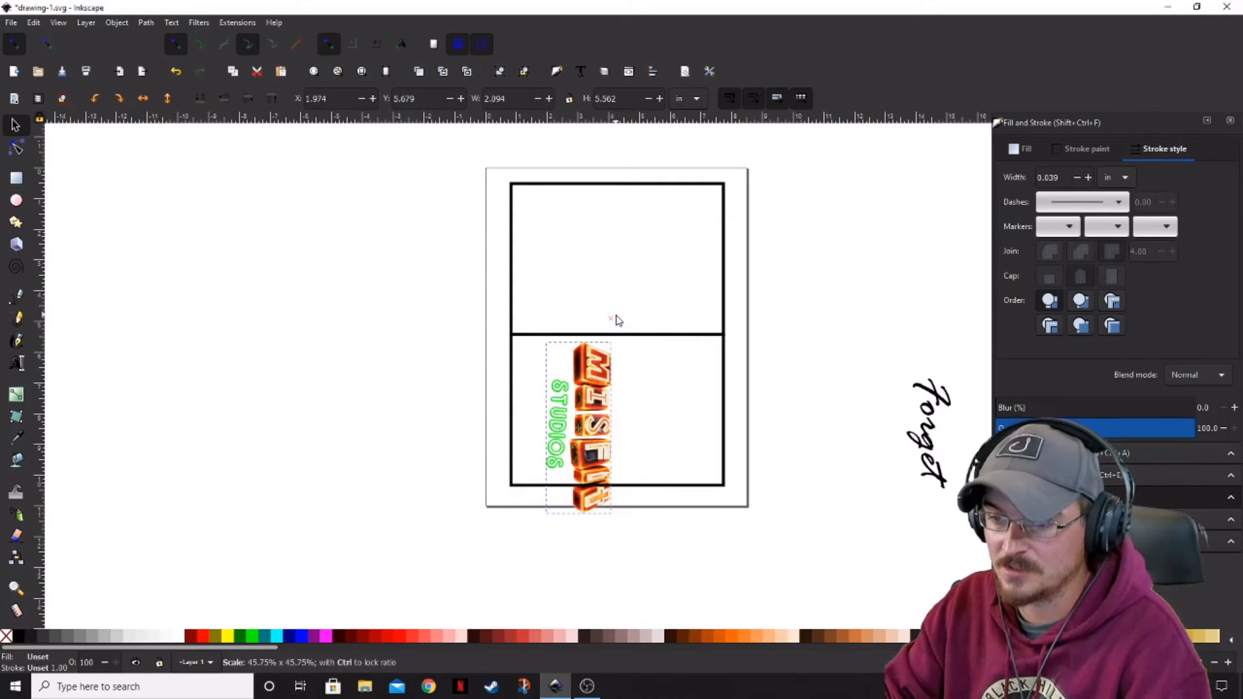
left_click_drag(577, 420, 629, 408)
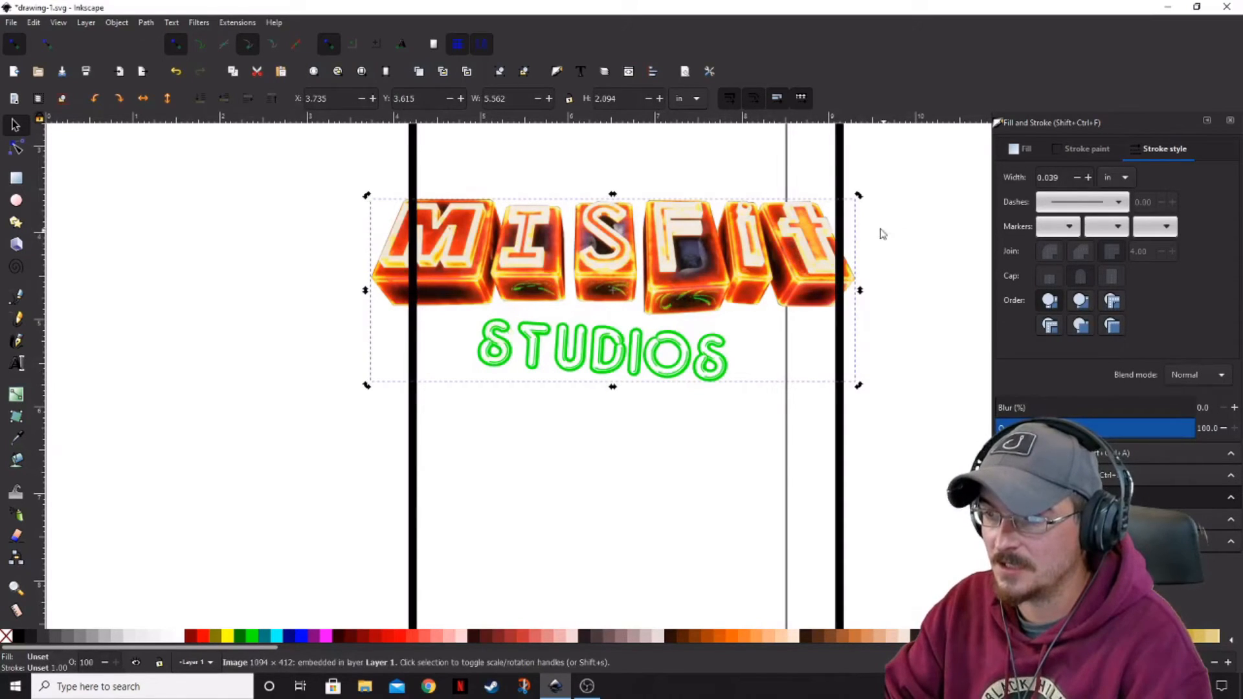
left_click_drag(858, 196, 765, 130)
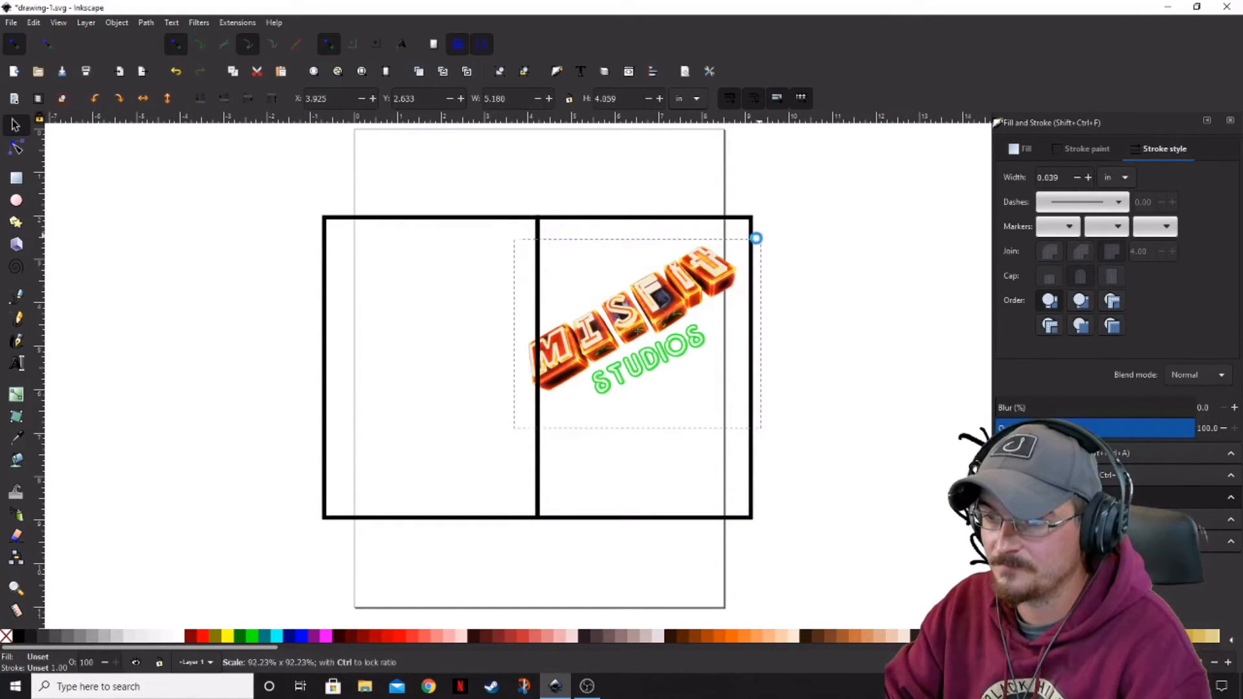
left_click_drag(755, 237, 737, 251)
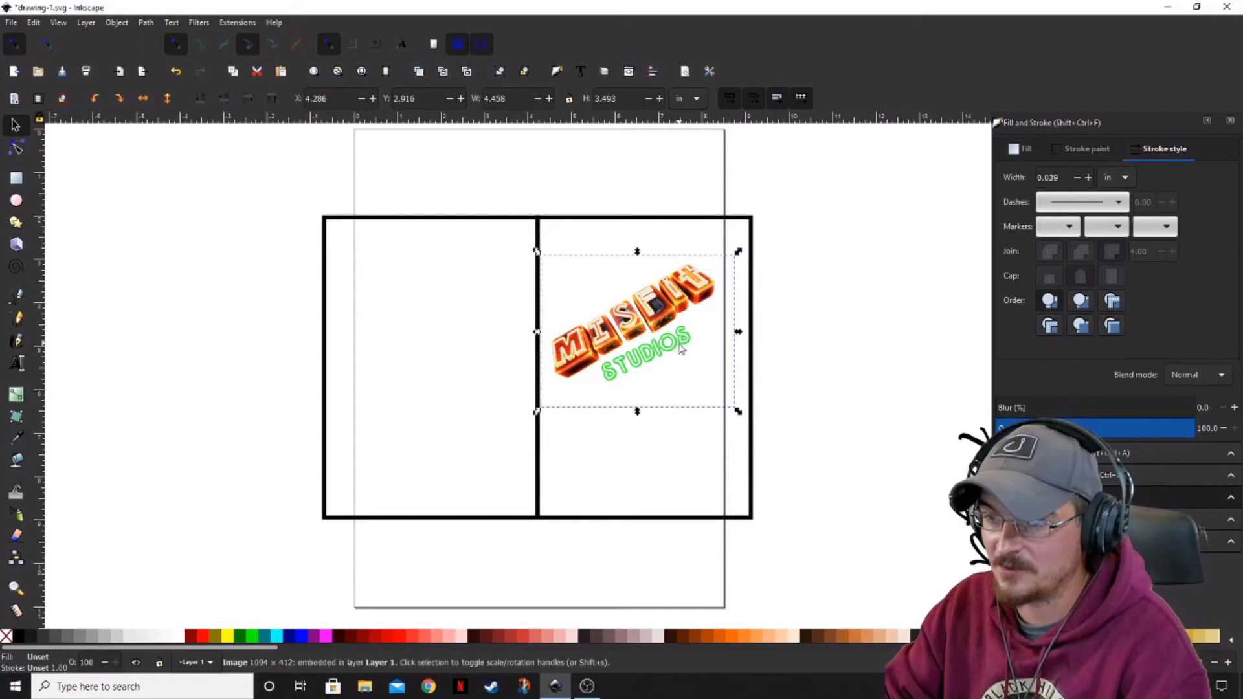
left_click_drag(634, 325, 654, 310)
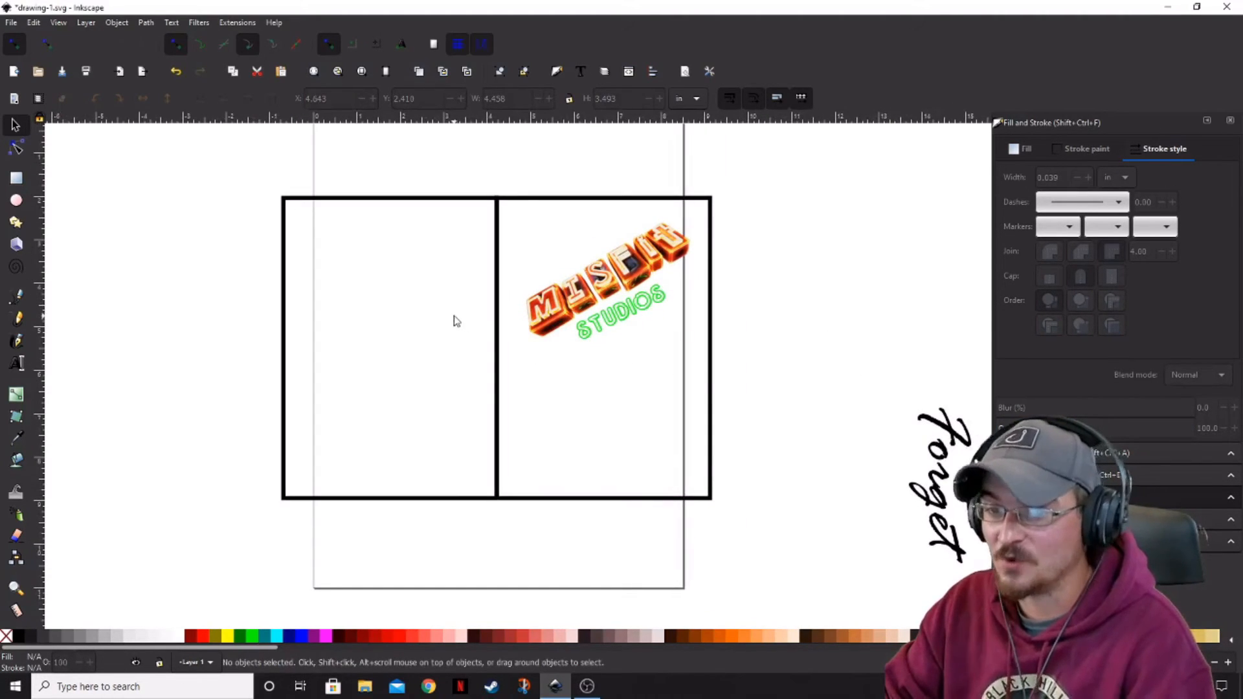
mouse_move(384, 444)
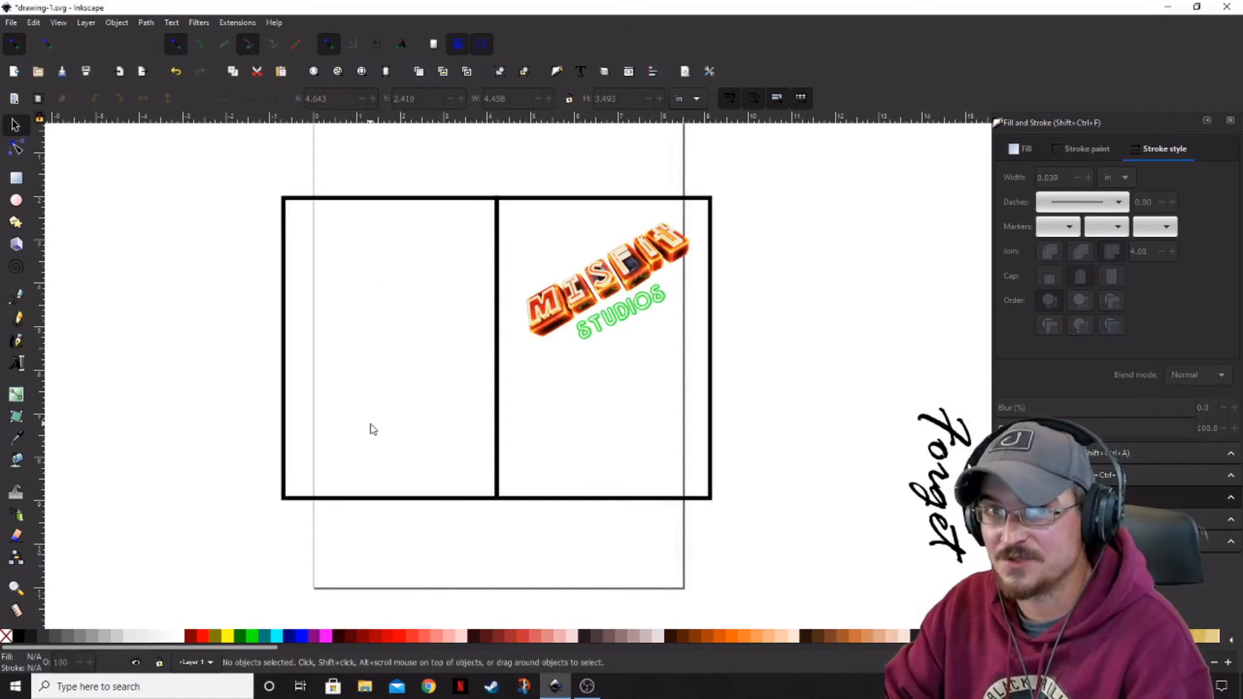
mouse_move(434, 432)
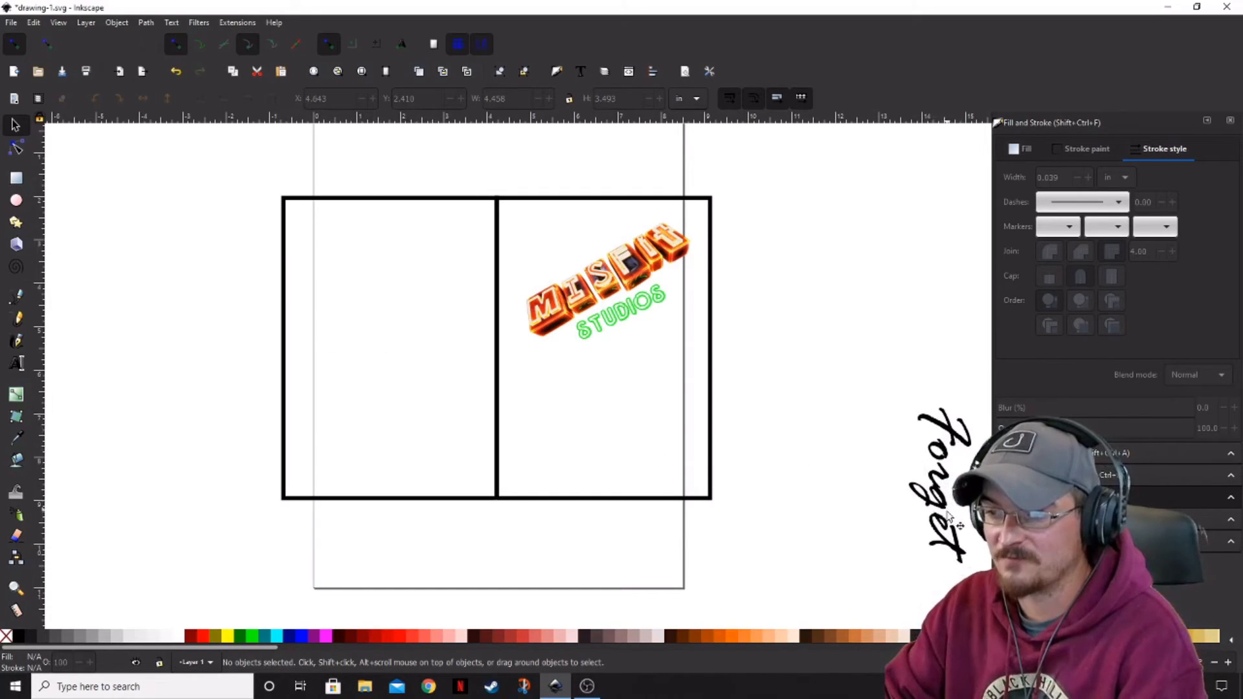
mouse_move(324, 317)
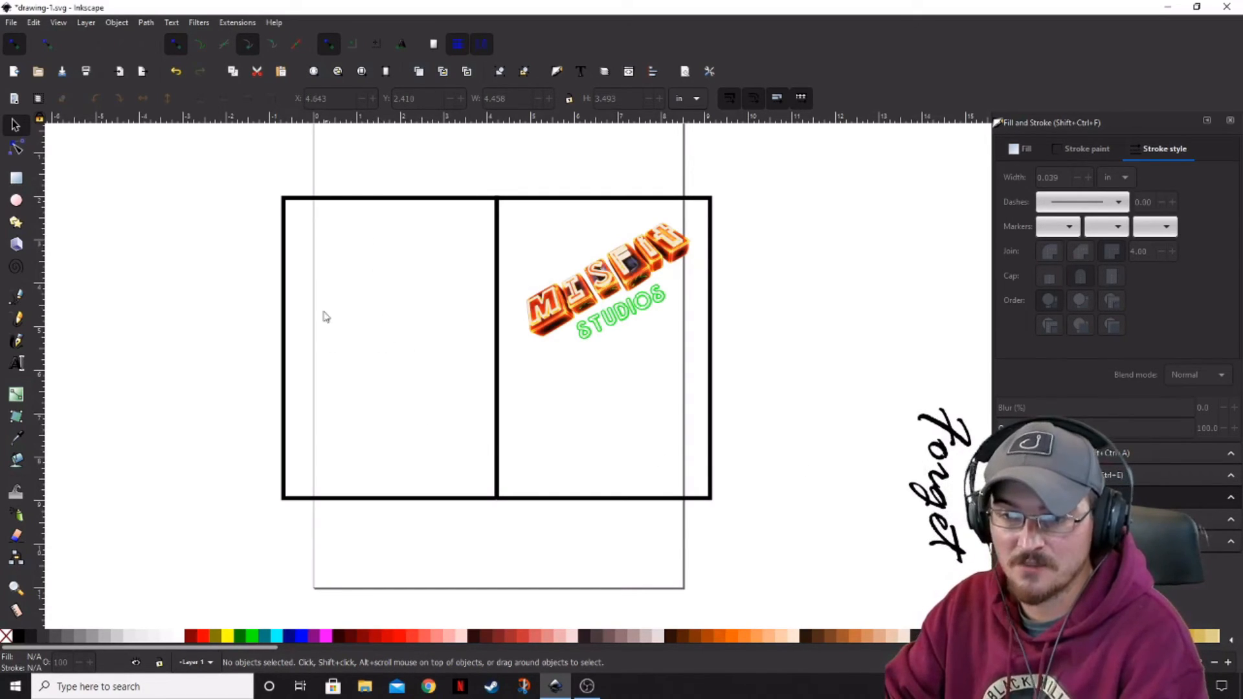
mouse_move(352, 333)
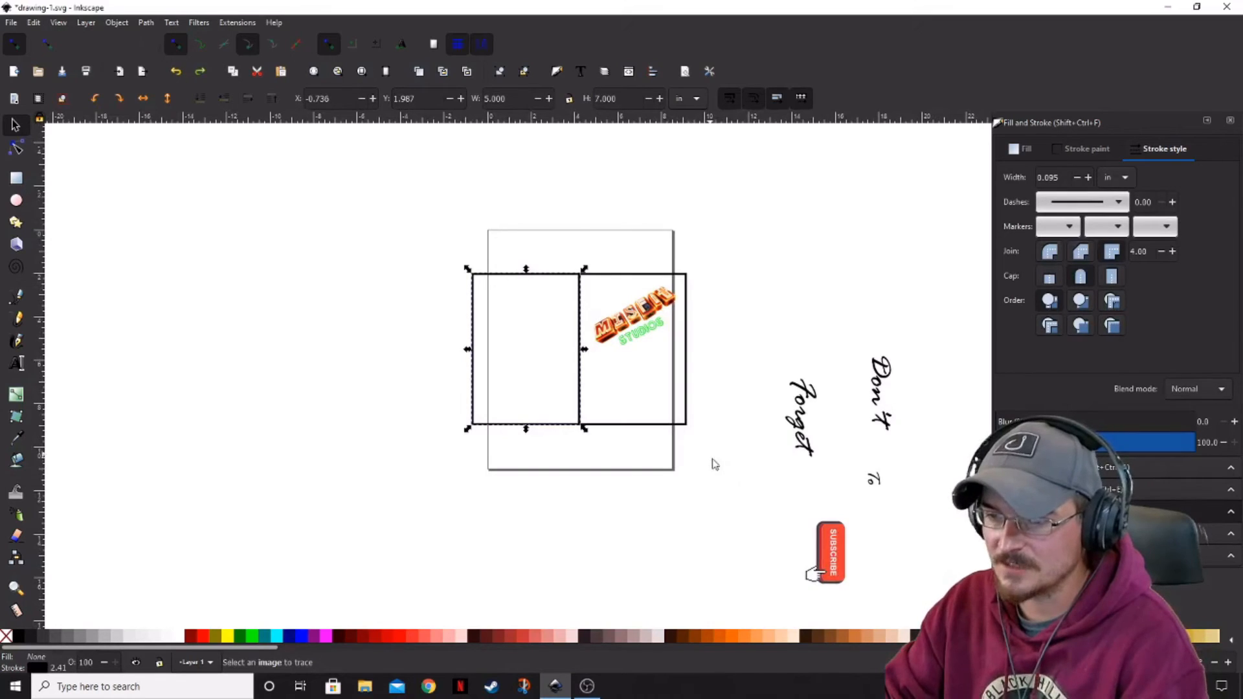
- Select the Misfit Studios card on the page
left_click(634, 328)
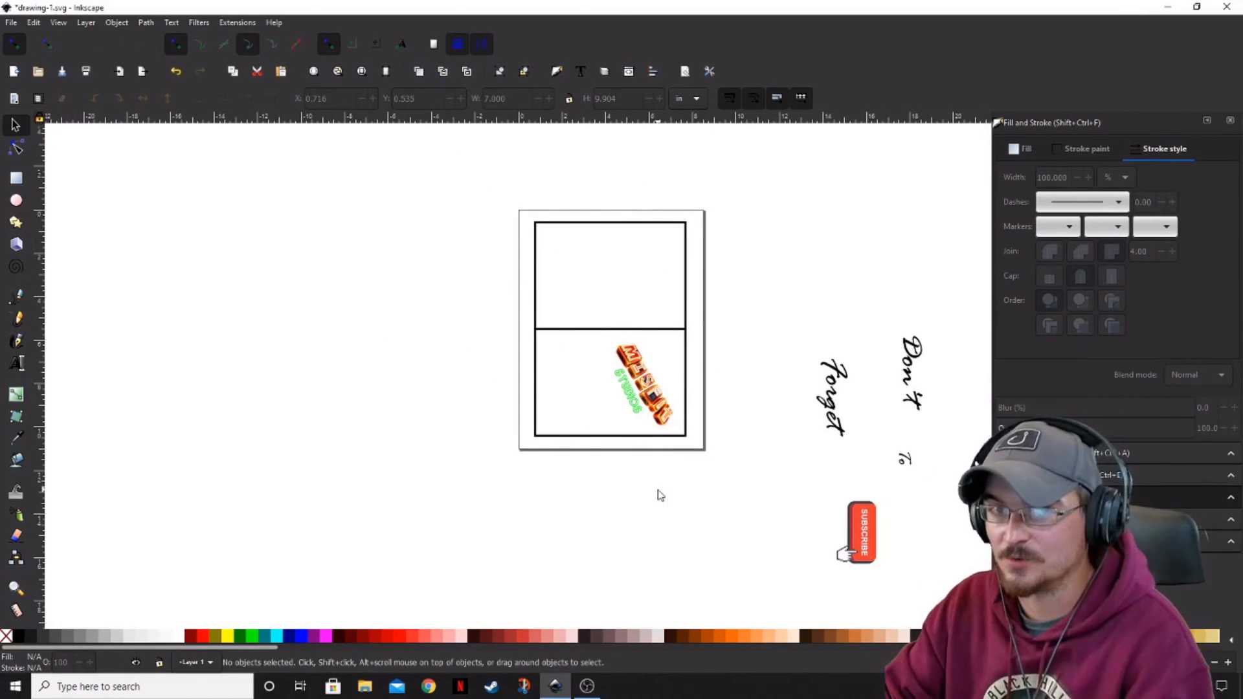
mouse_move(622, 555)
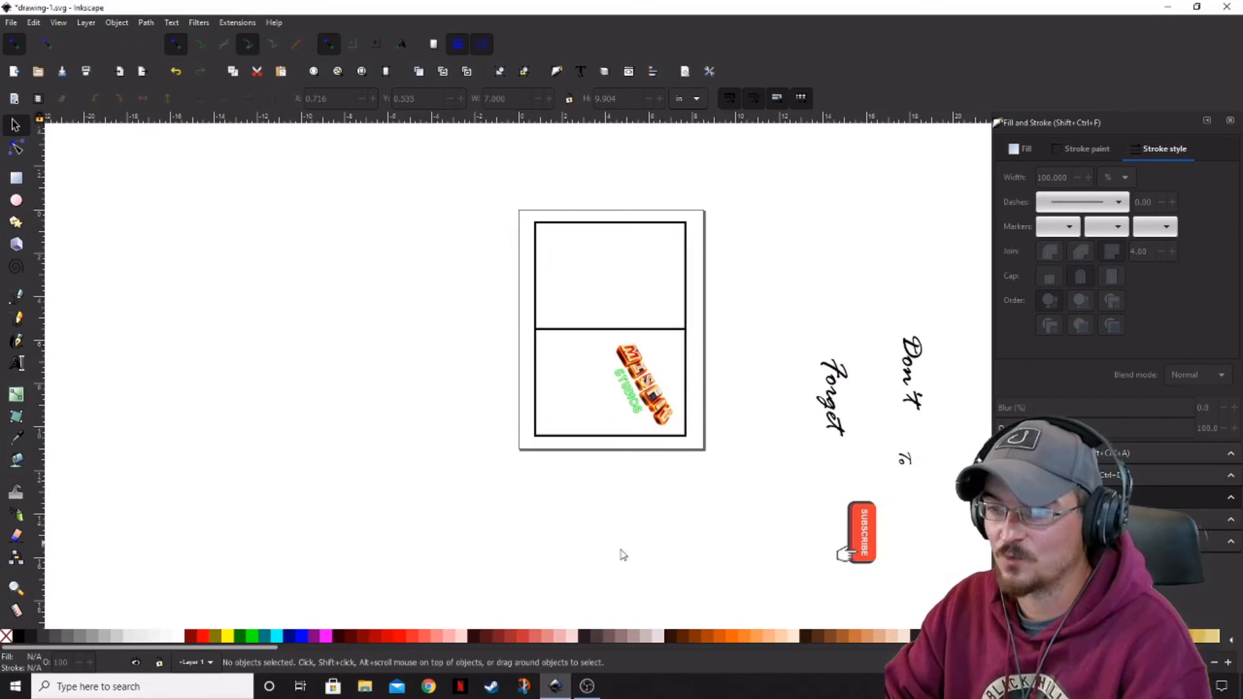
mouse_move(698, 528)
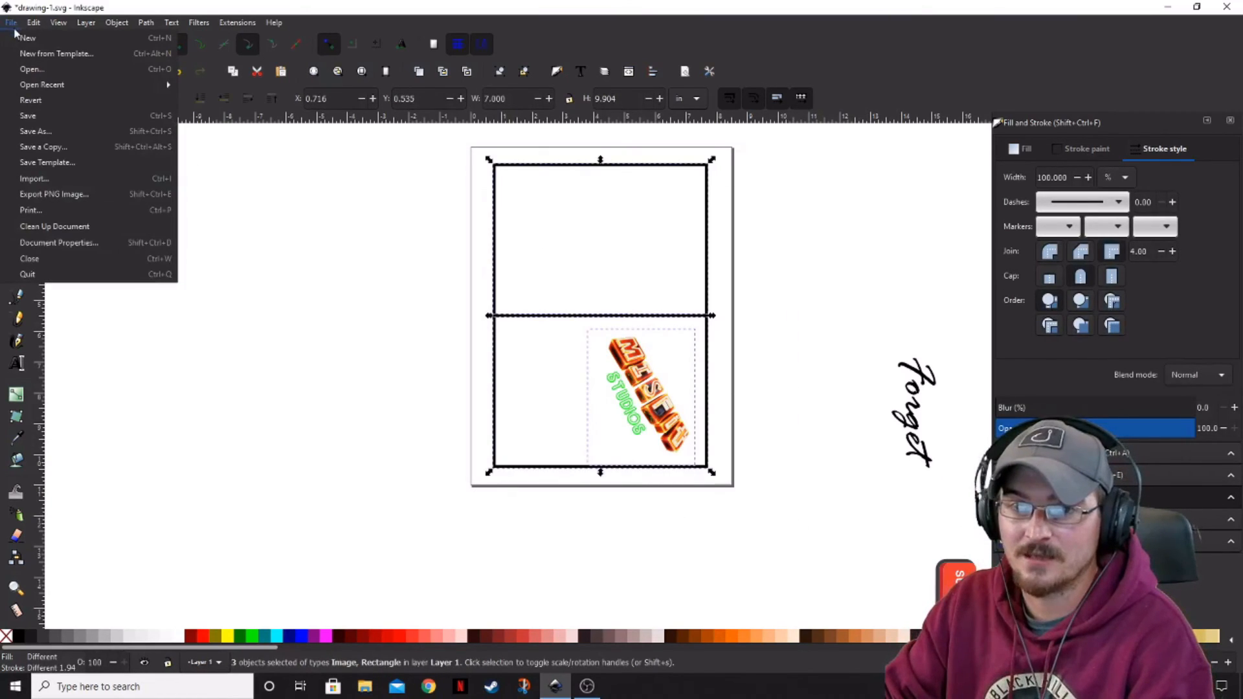
- Send the Misfit Studios card to the printer from the Print dialog
left_click(31, 209)
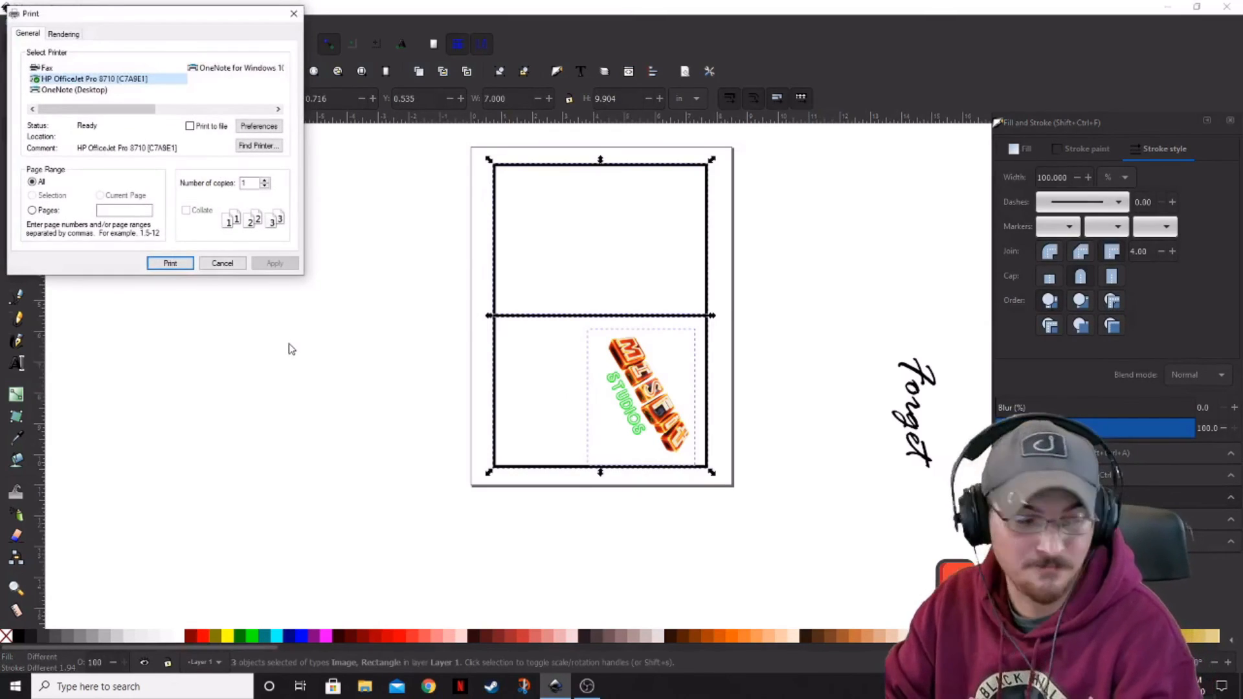
left_click(222, 262)
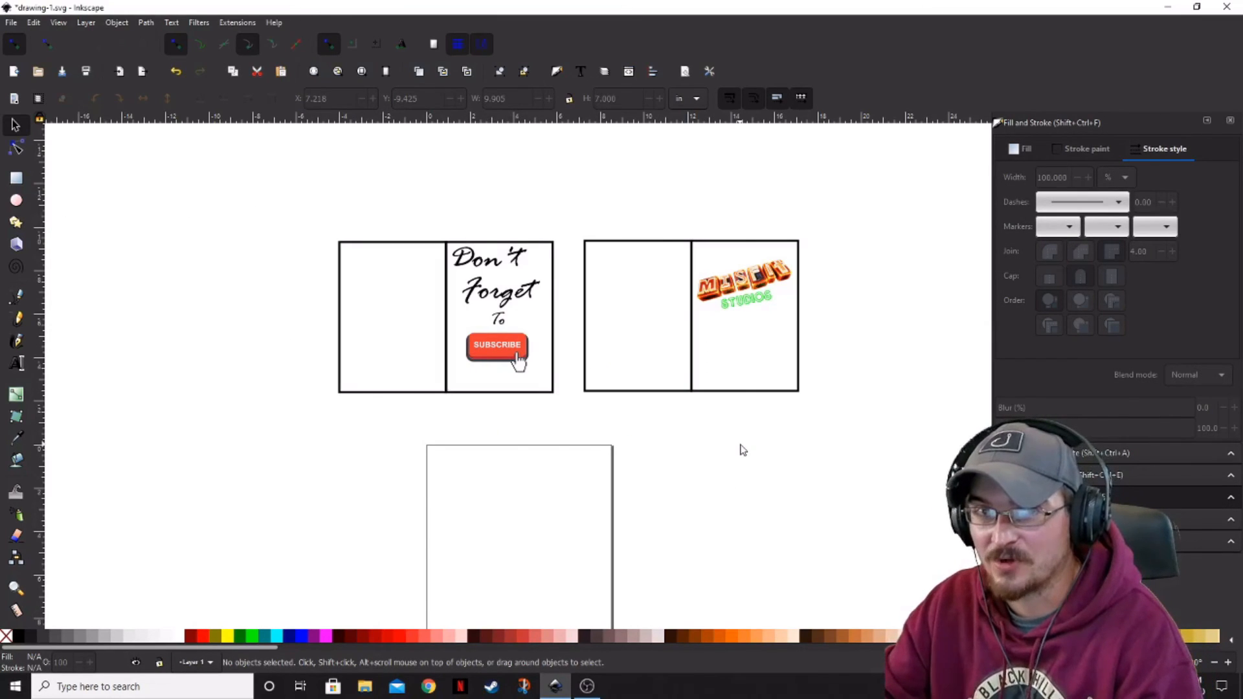